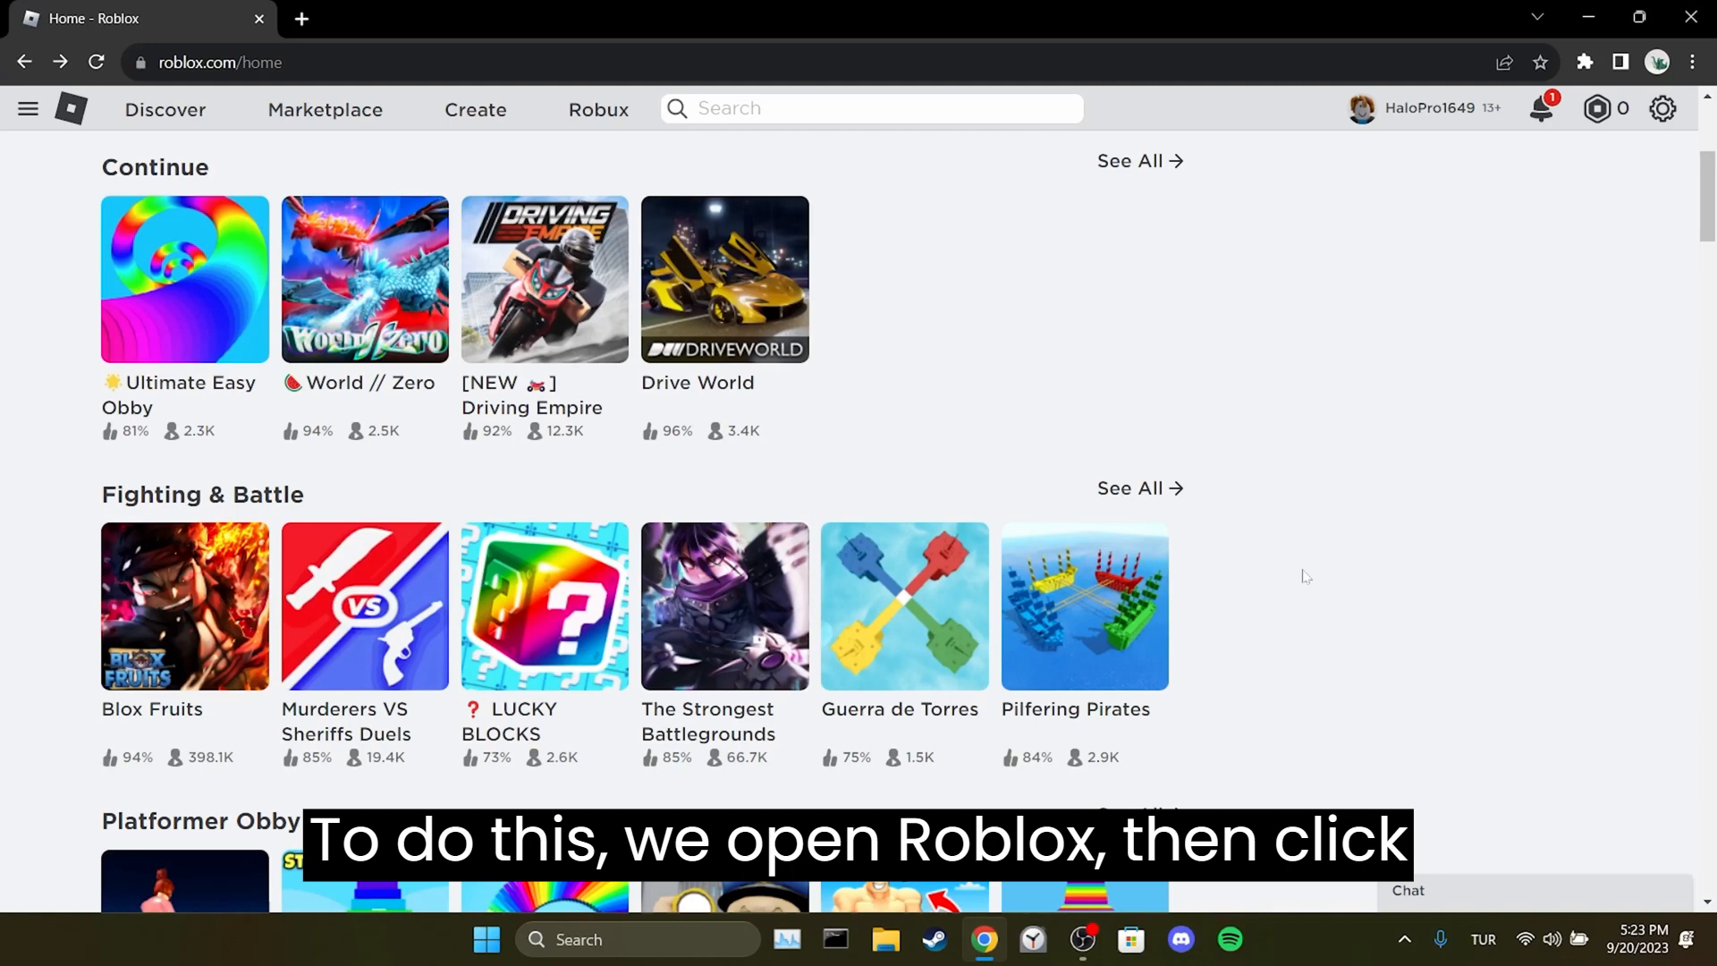
- Log out of all other sessions from the Roblox account's Security settings
left_click(1662, 107)
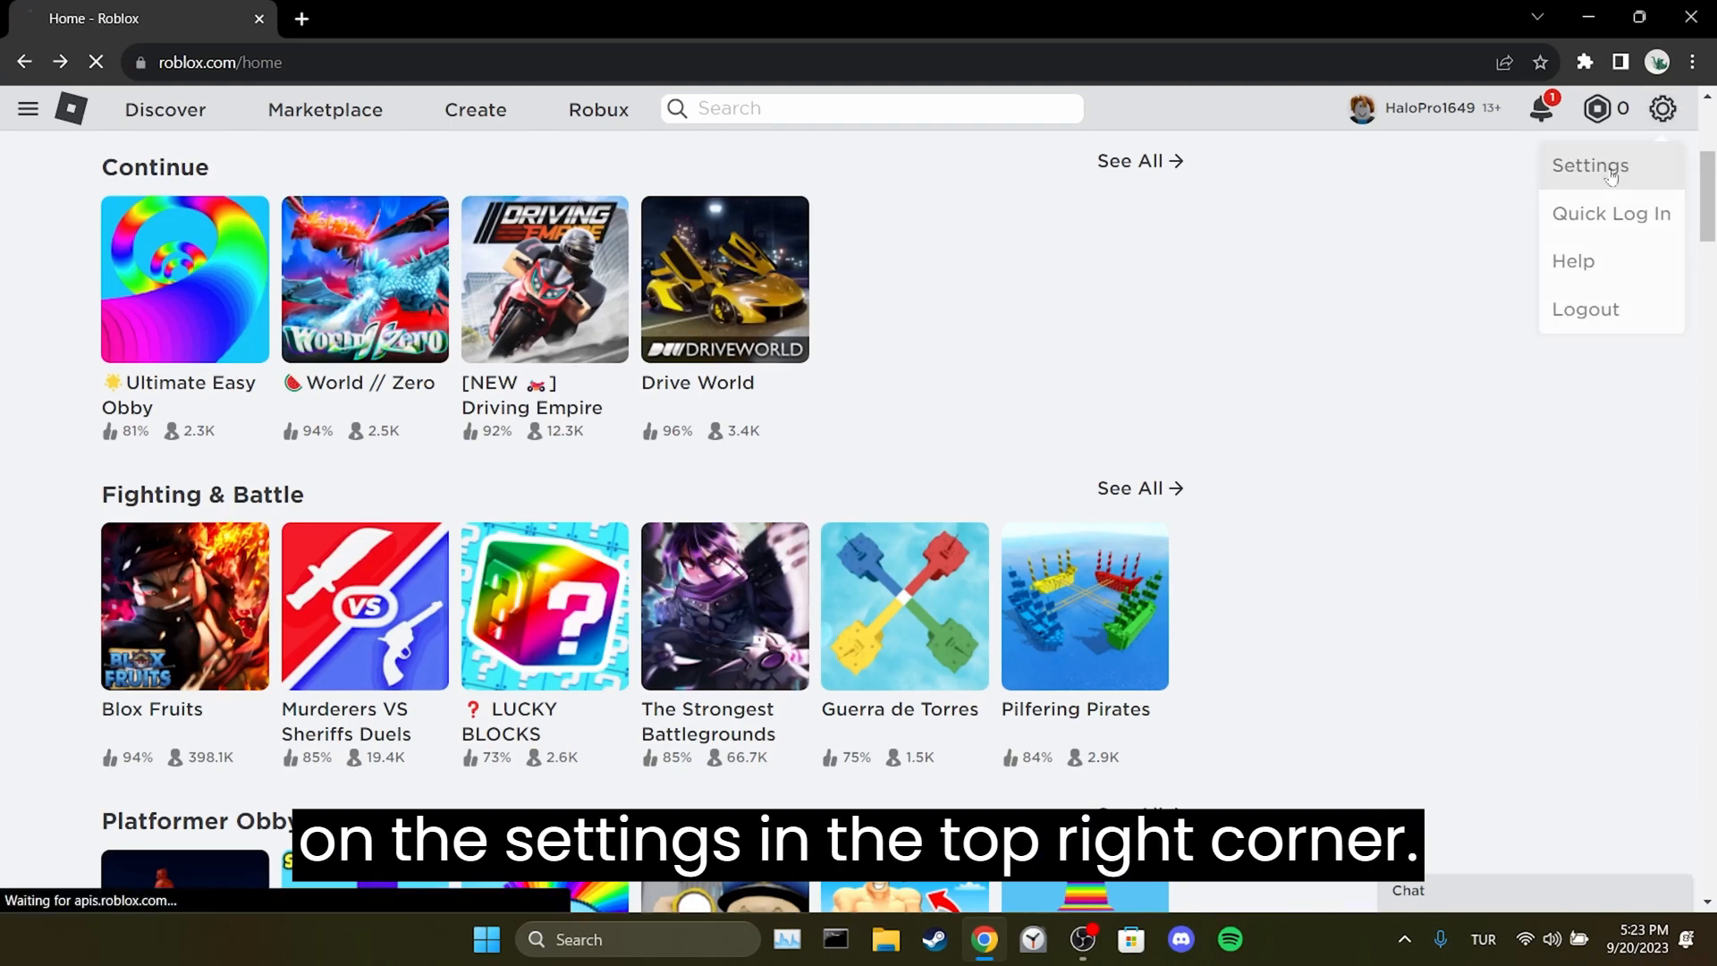
left_click(1590, 165)
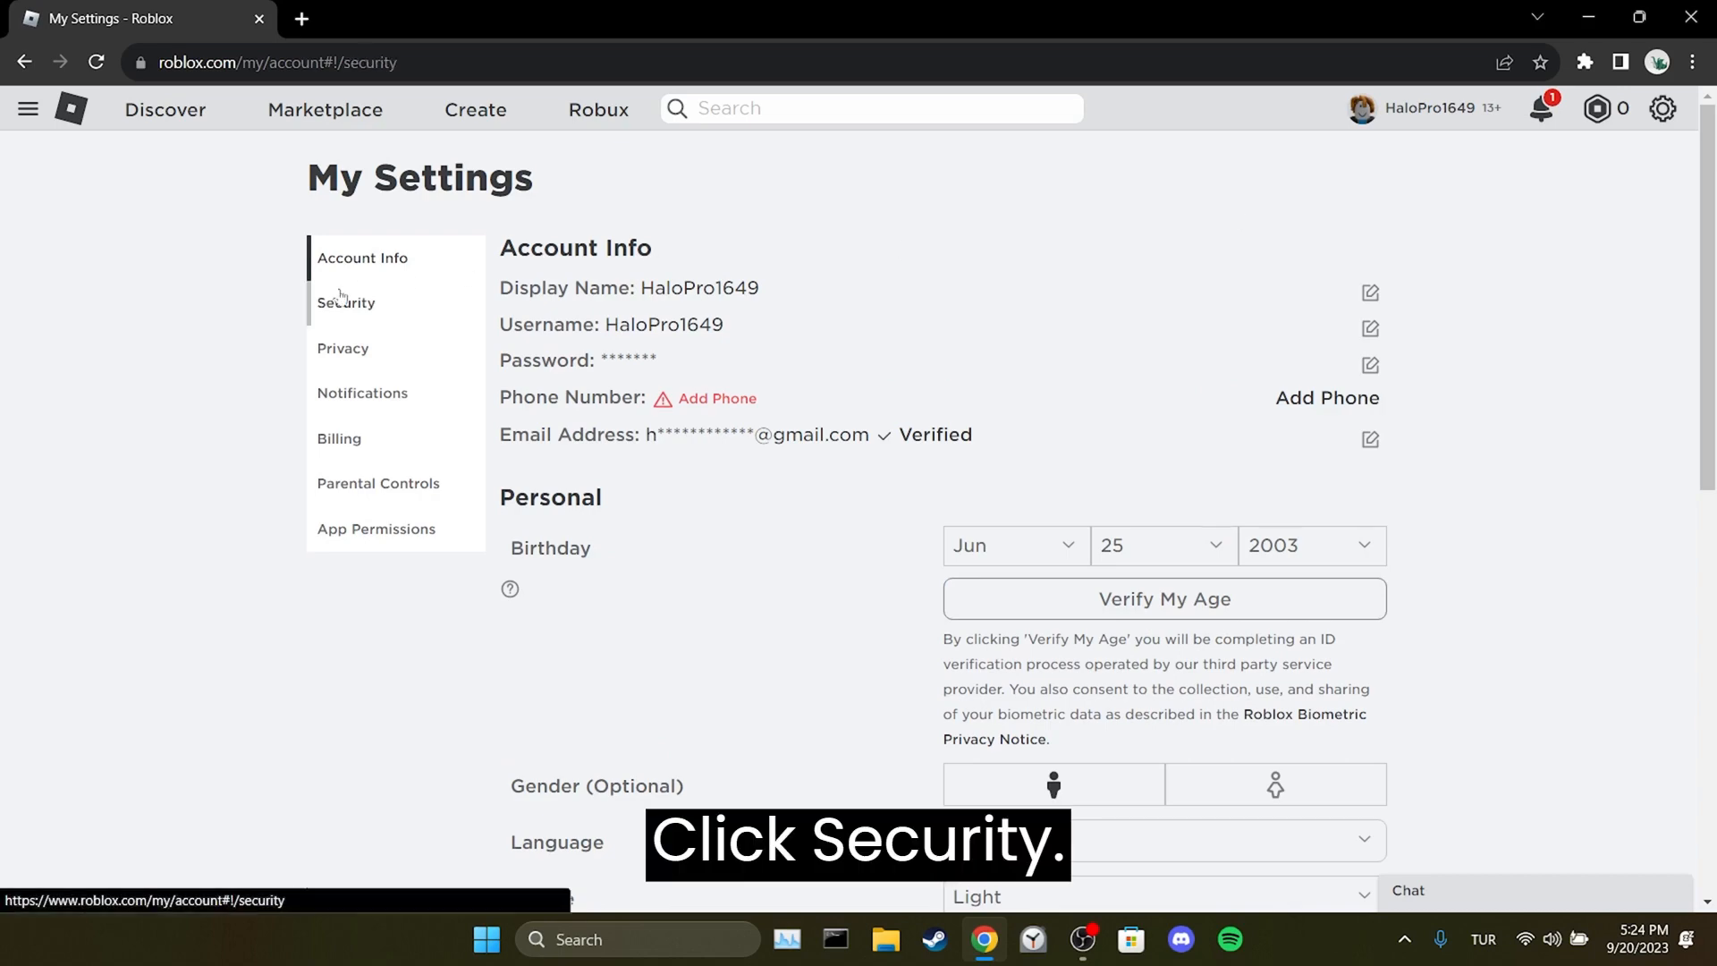
left_click(347, 302)
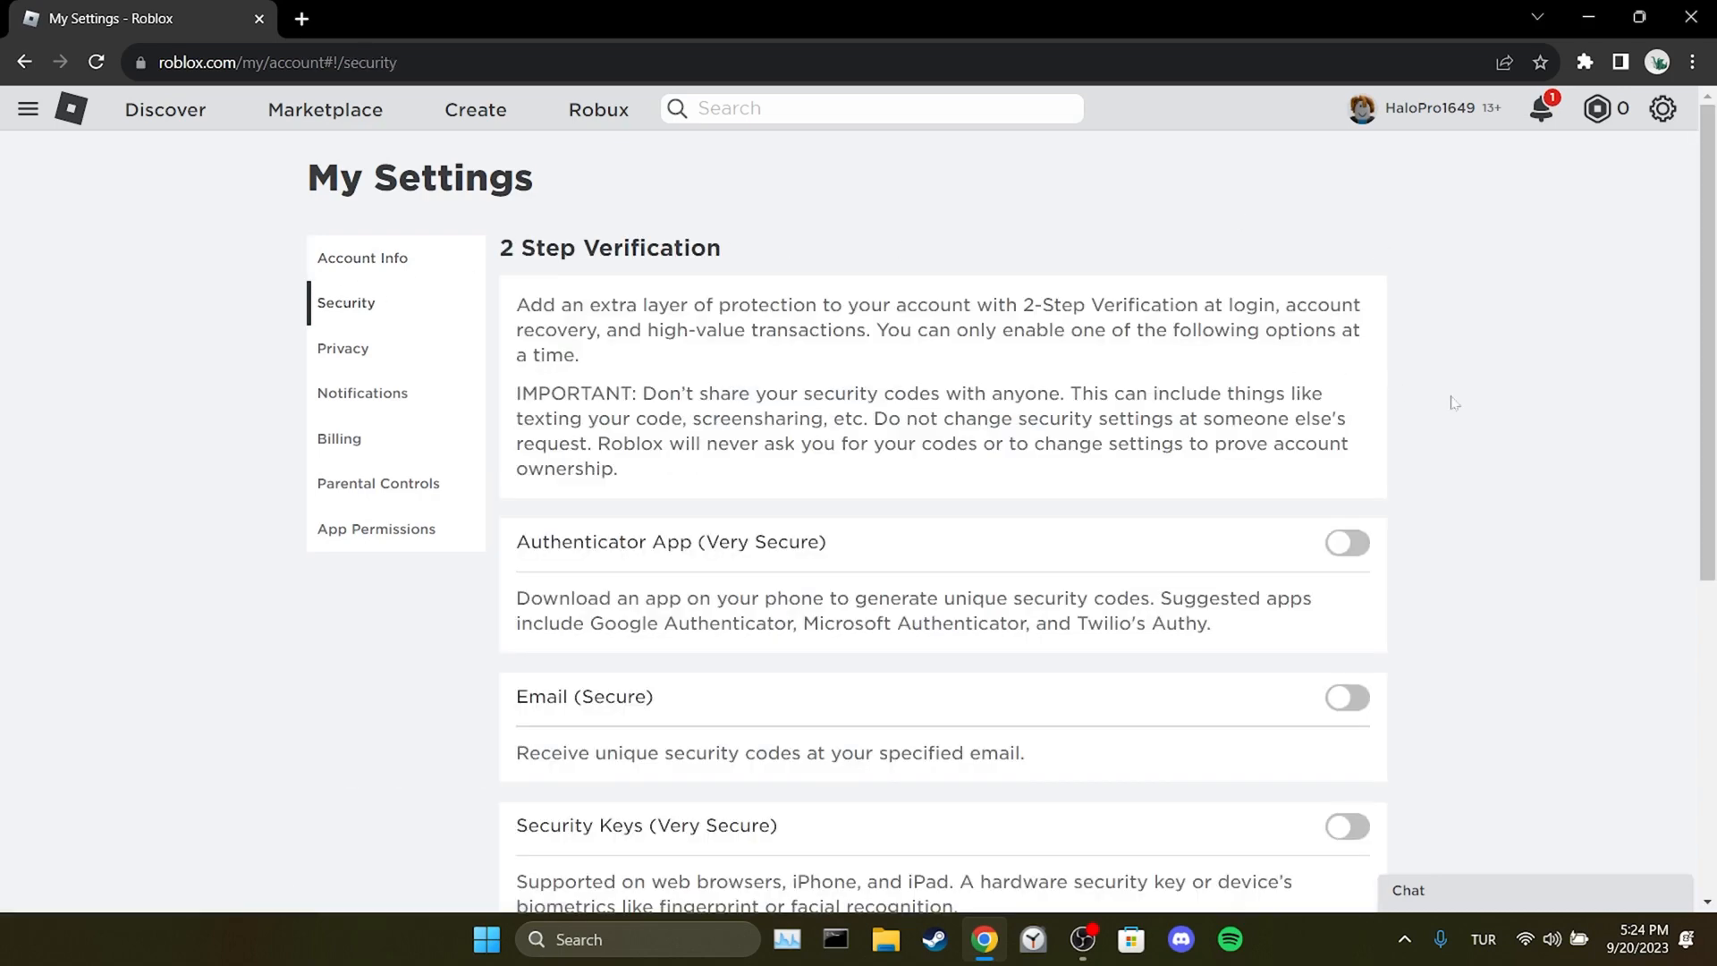
scroll("down", 3)
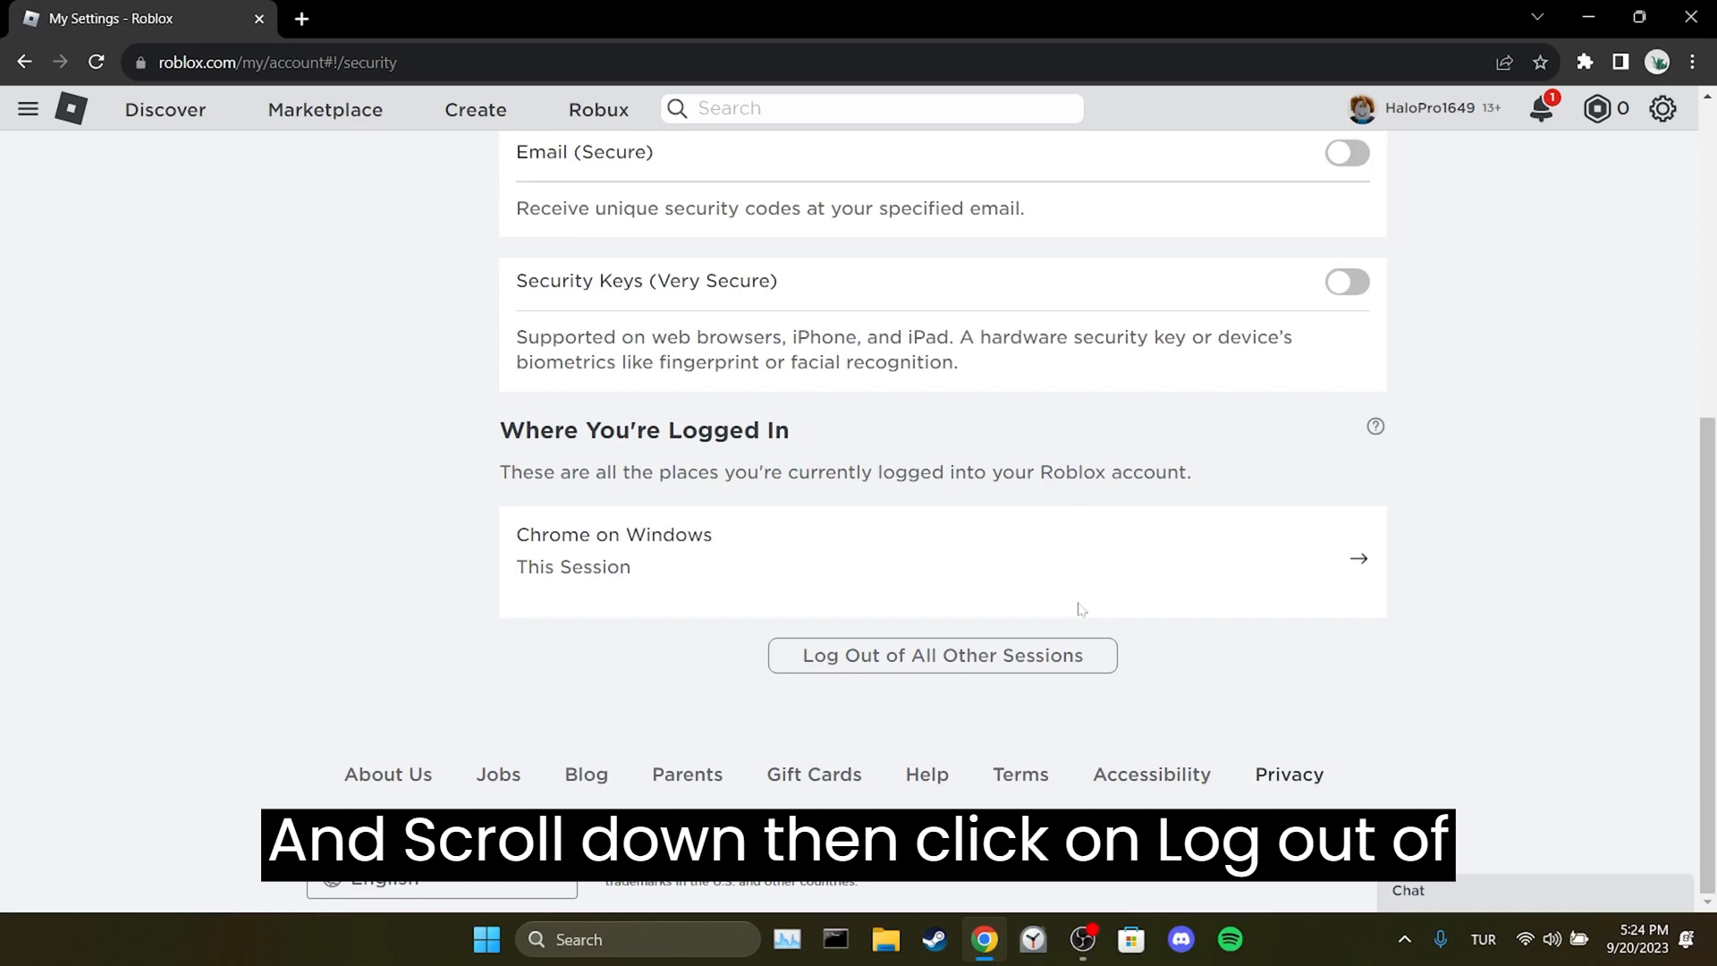
left_click(943, 654)
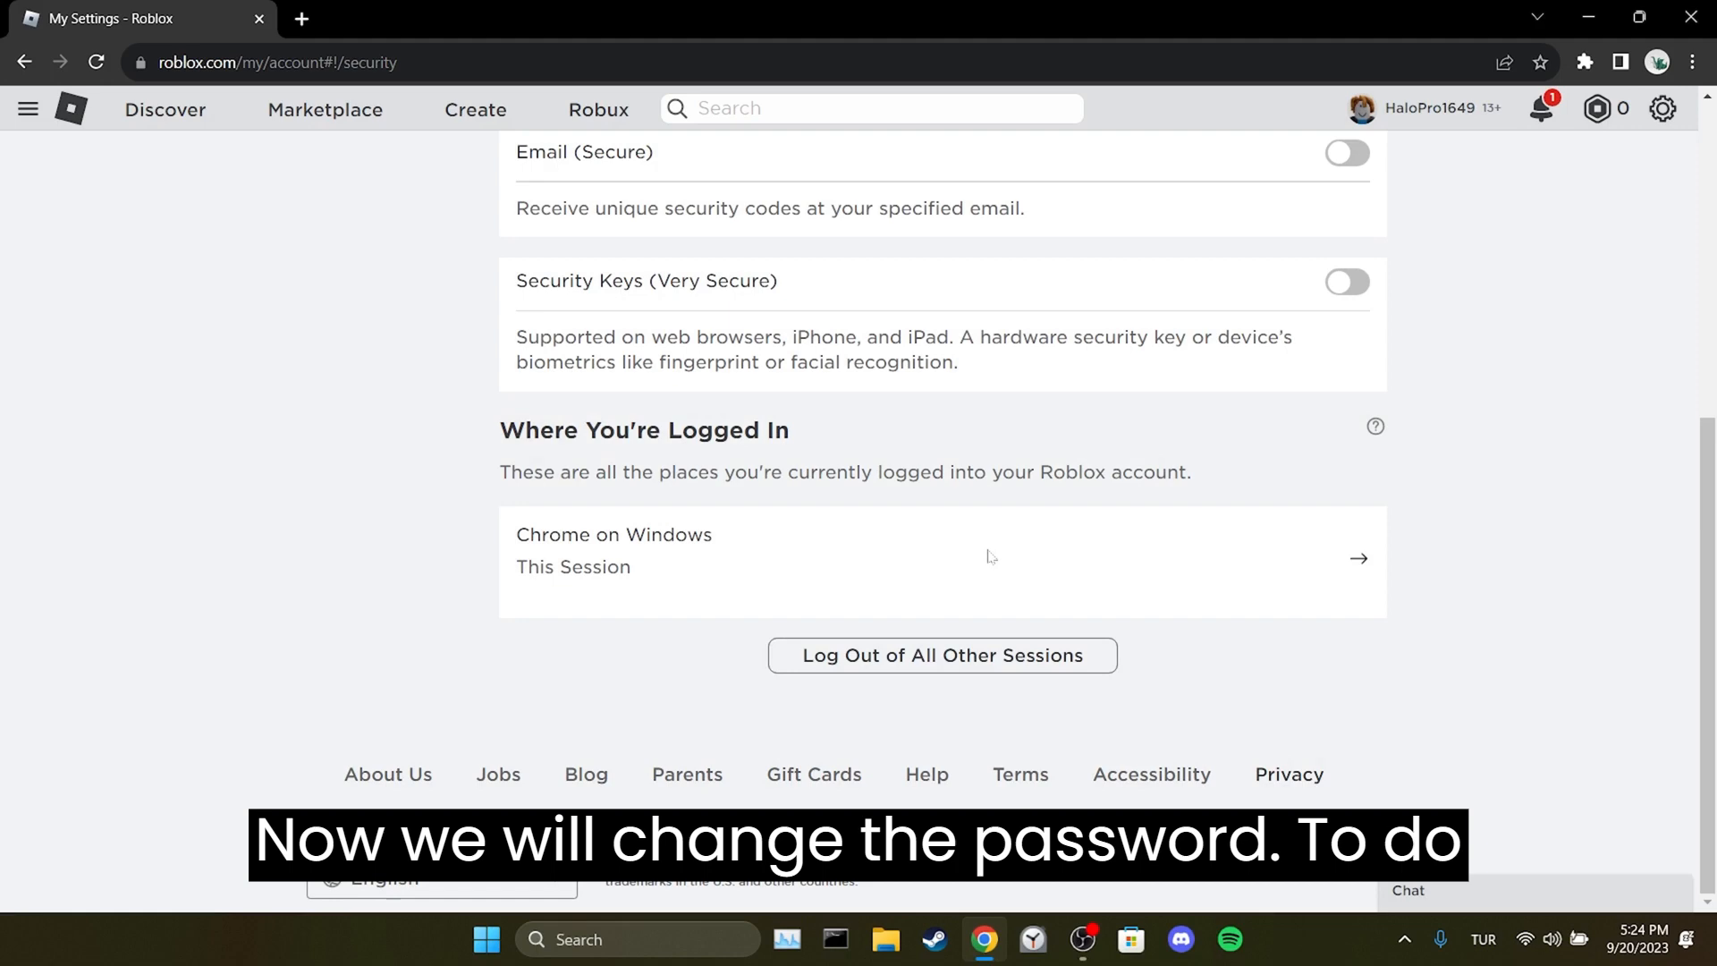
- Bring up the Change Password form from the Account Info section
scroll("up", 3)
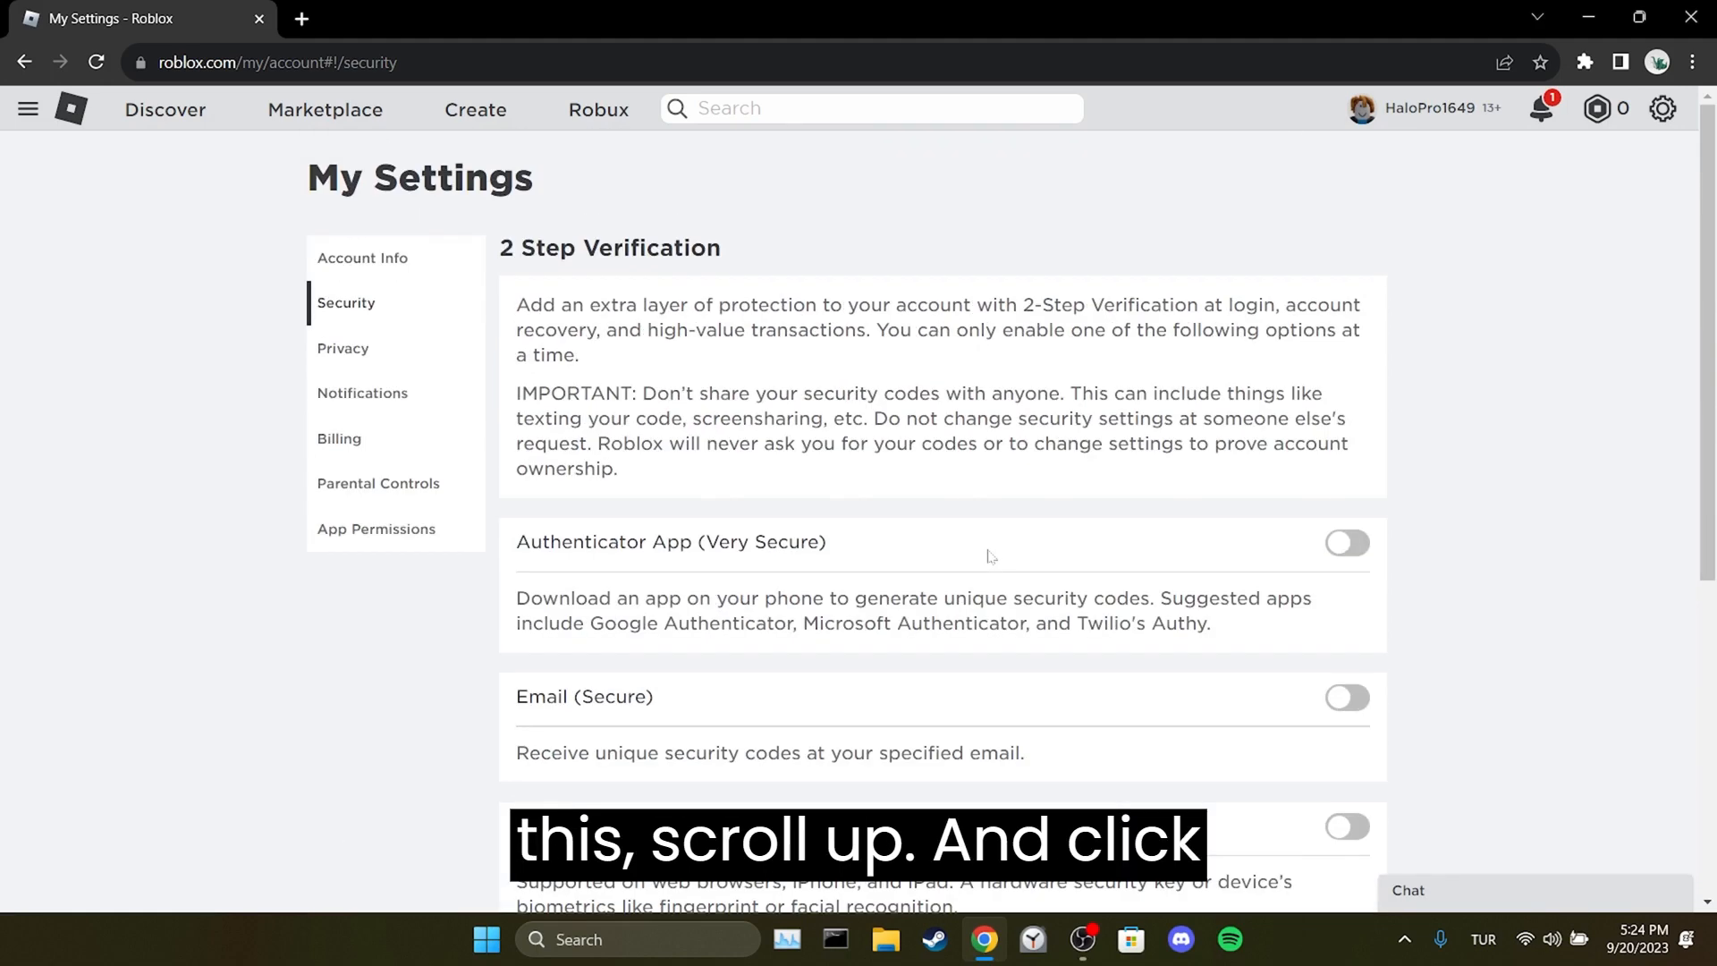
left_click(361, 258)
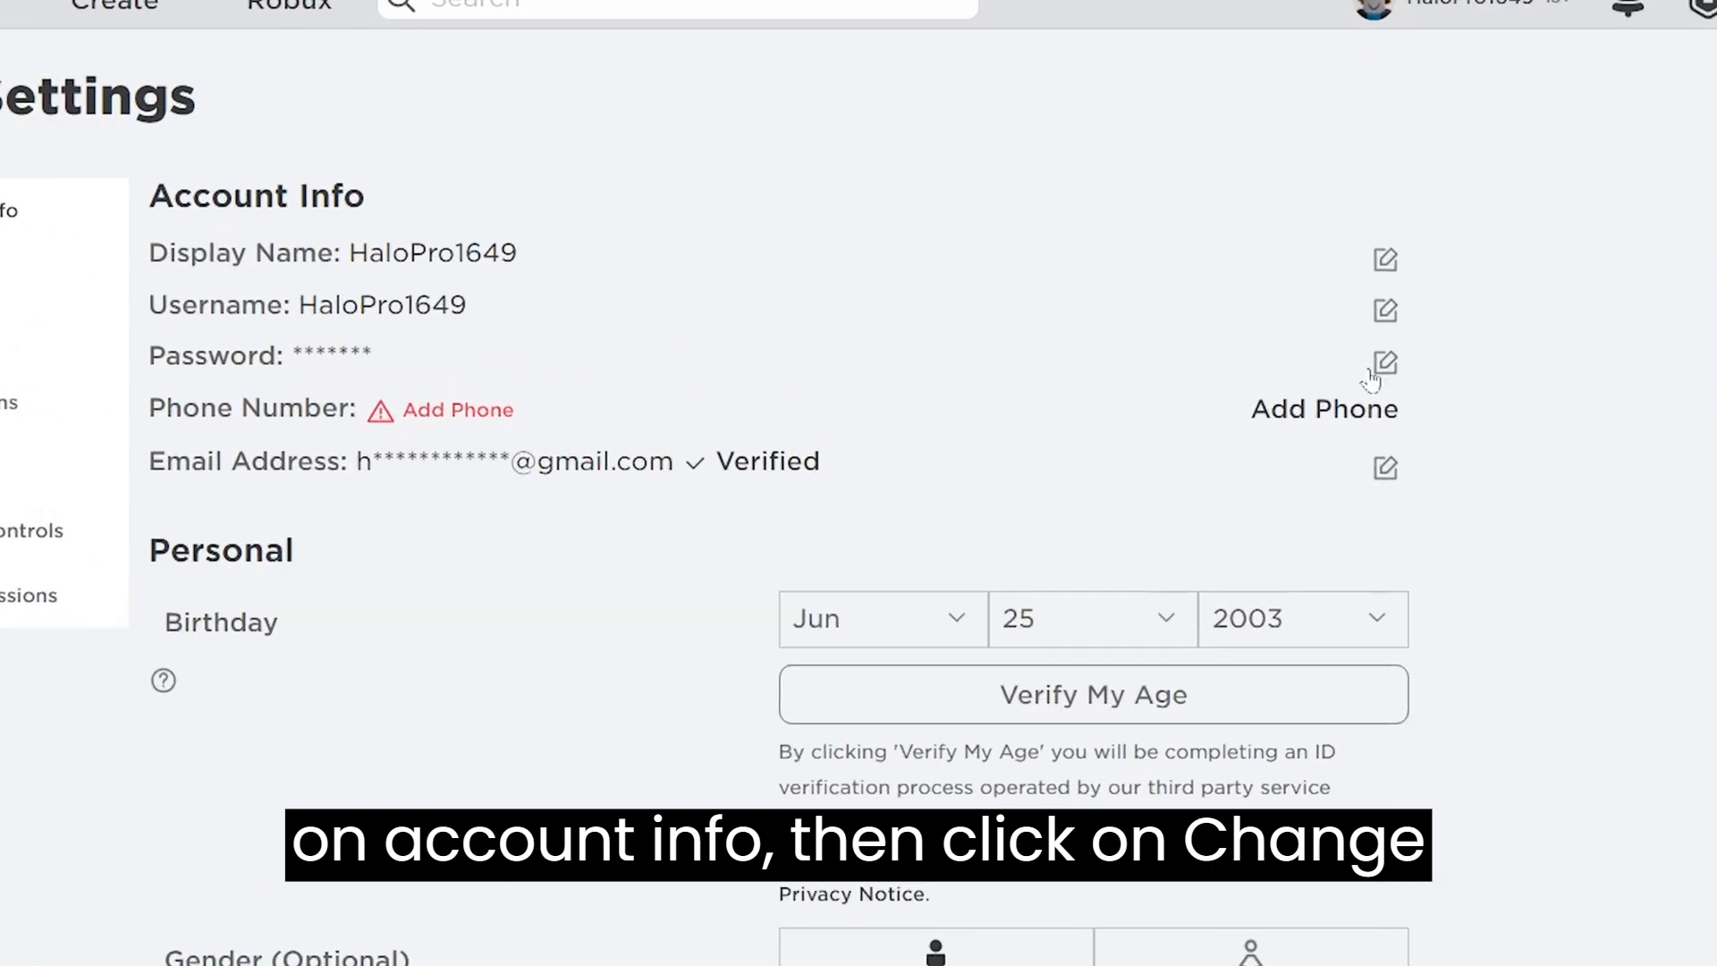
left_click(1385, 361)
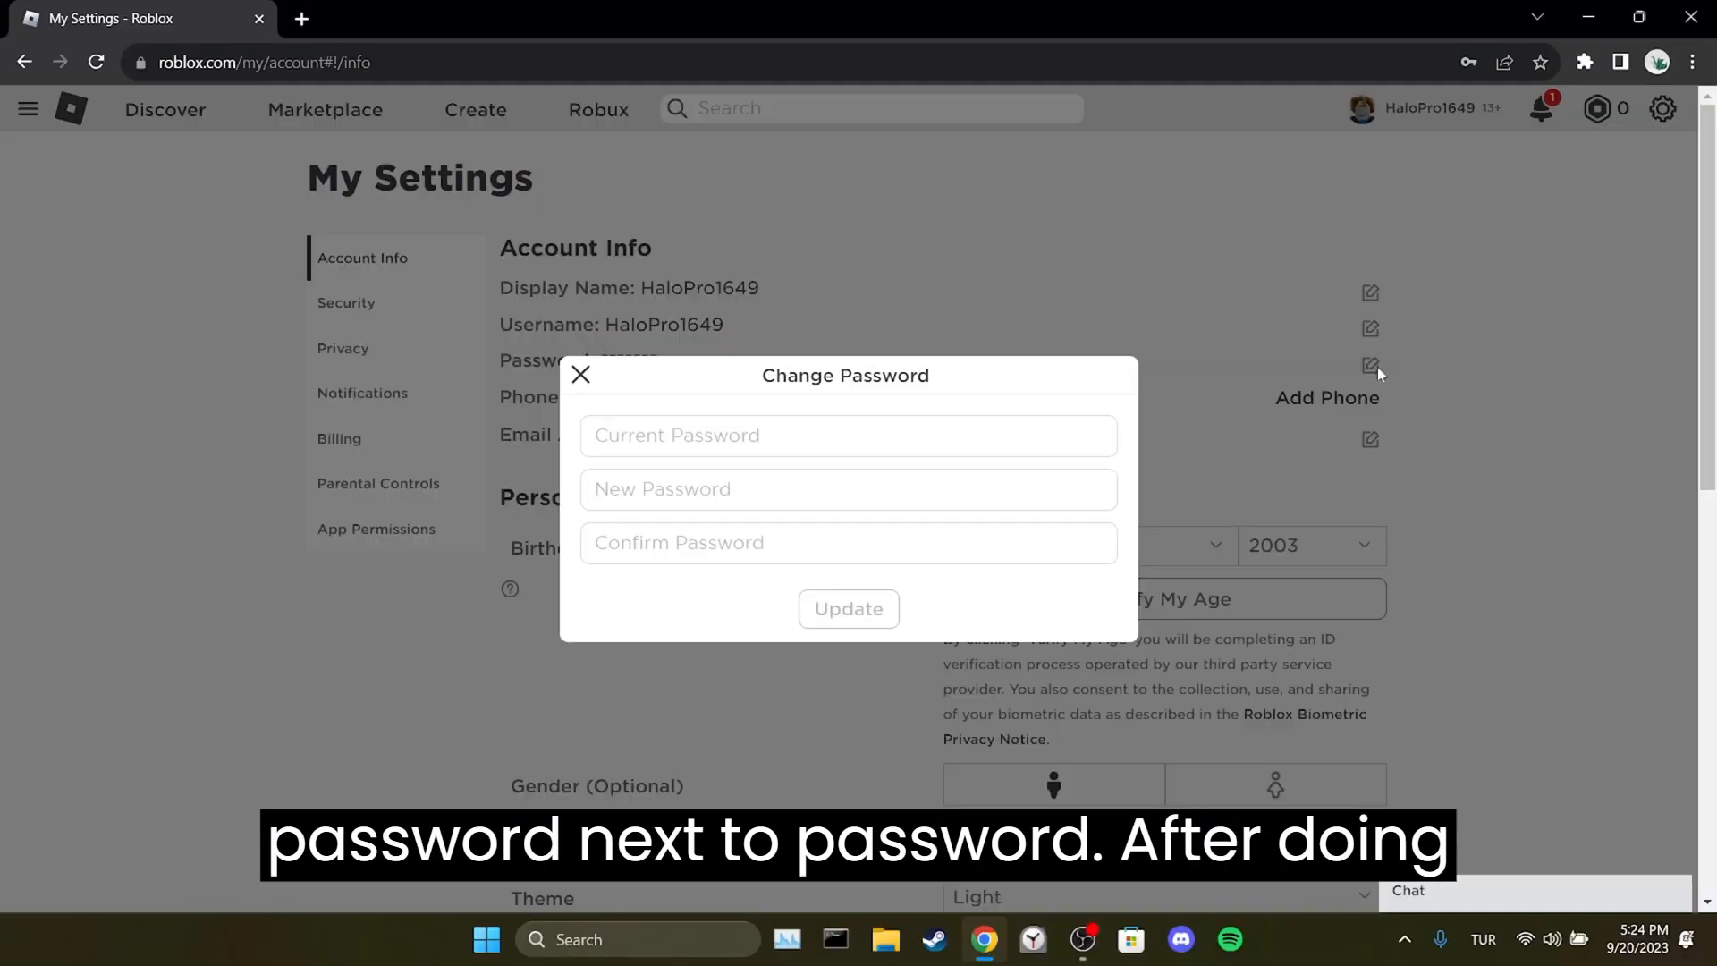
mouse_move(1170, 508)
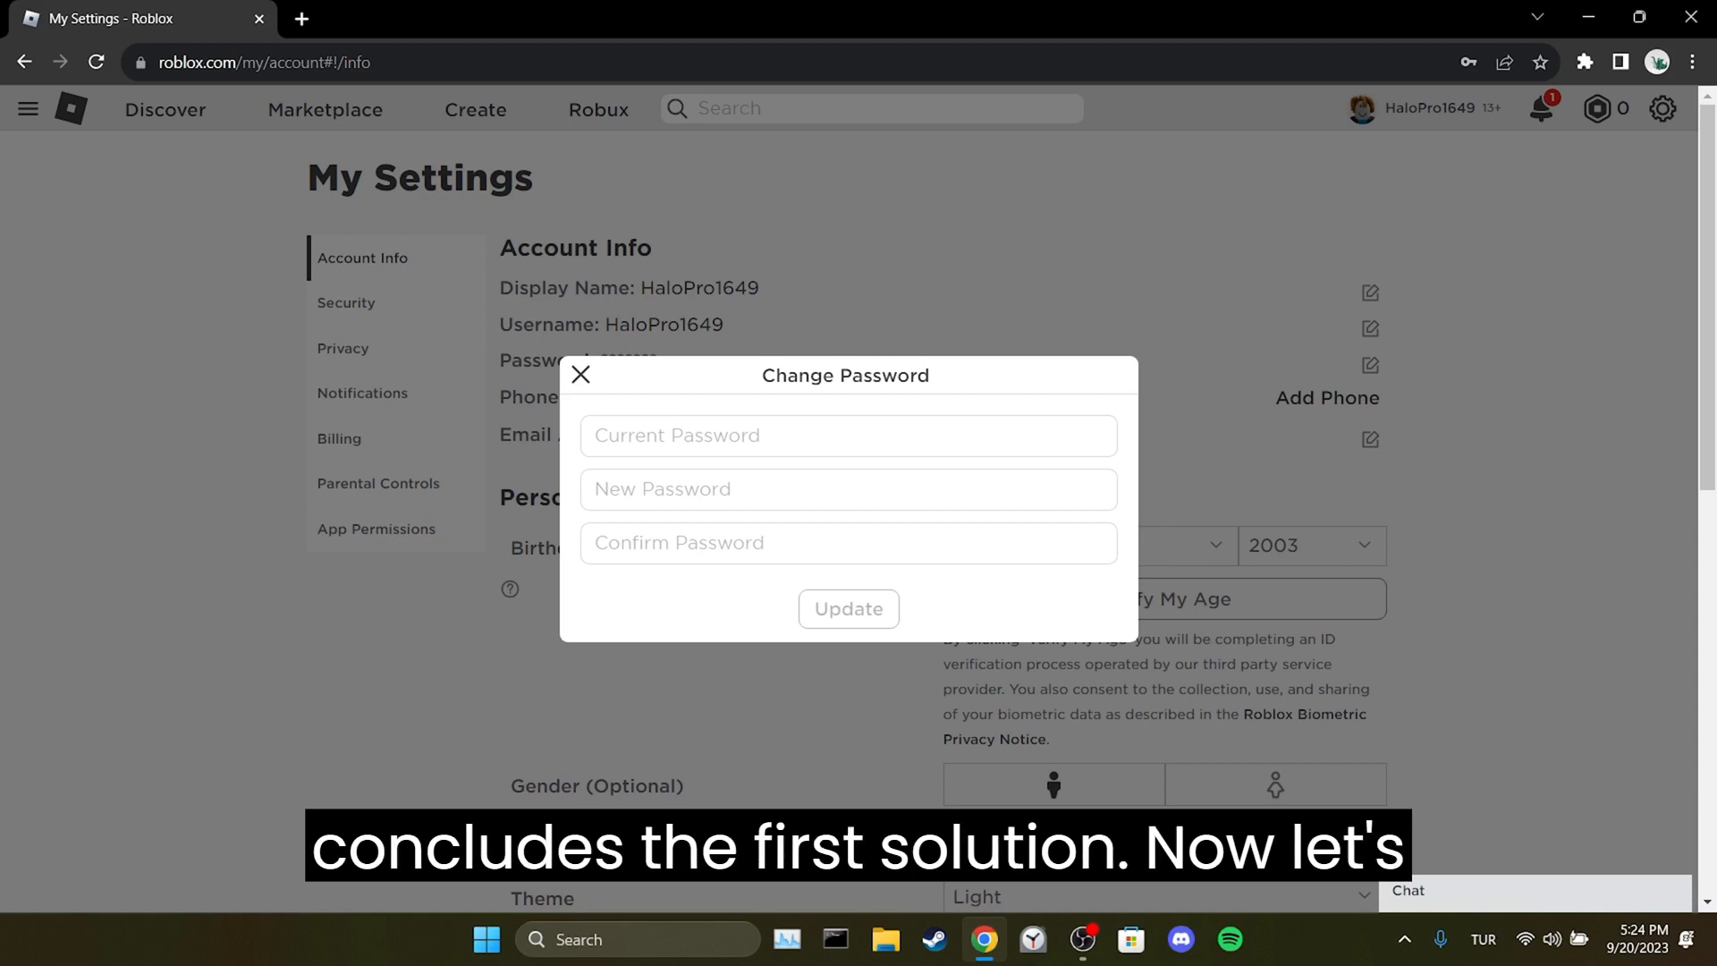
mouse_move(808, 622)
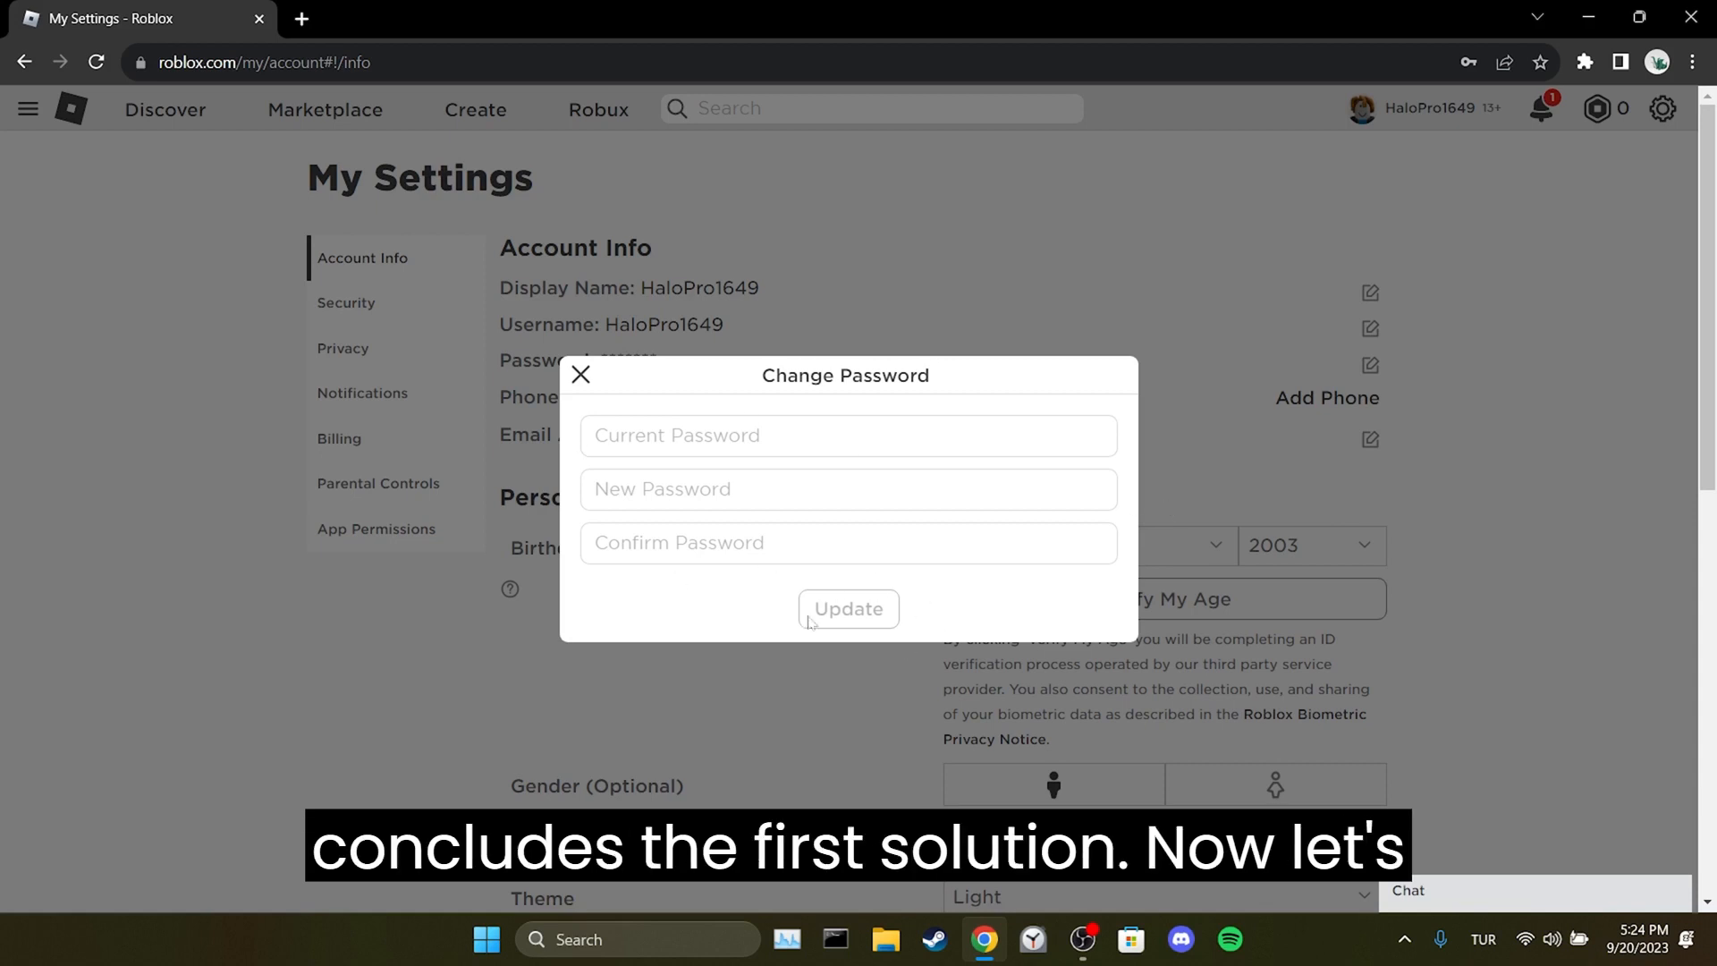
mouse_move(947, 616)
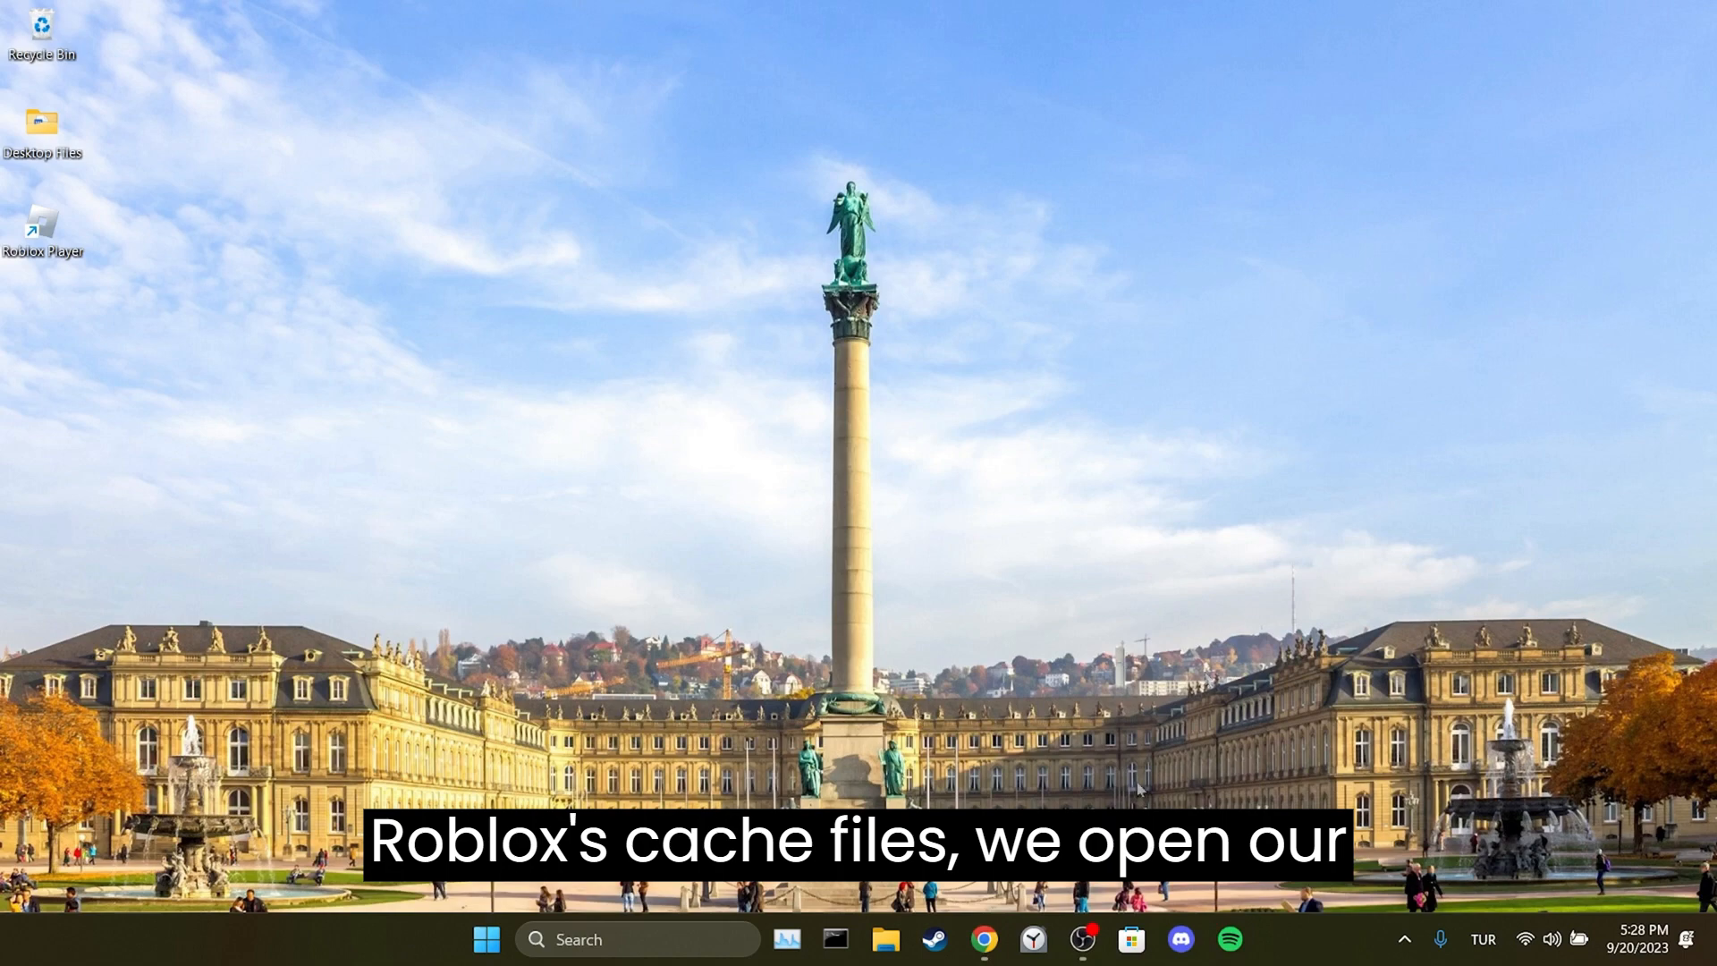
- Reach Chrome's all-sites stored data list under Privacy and security
left_click(988, 955)
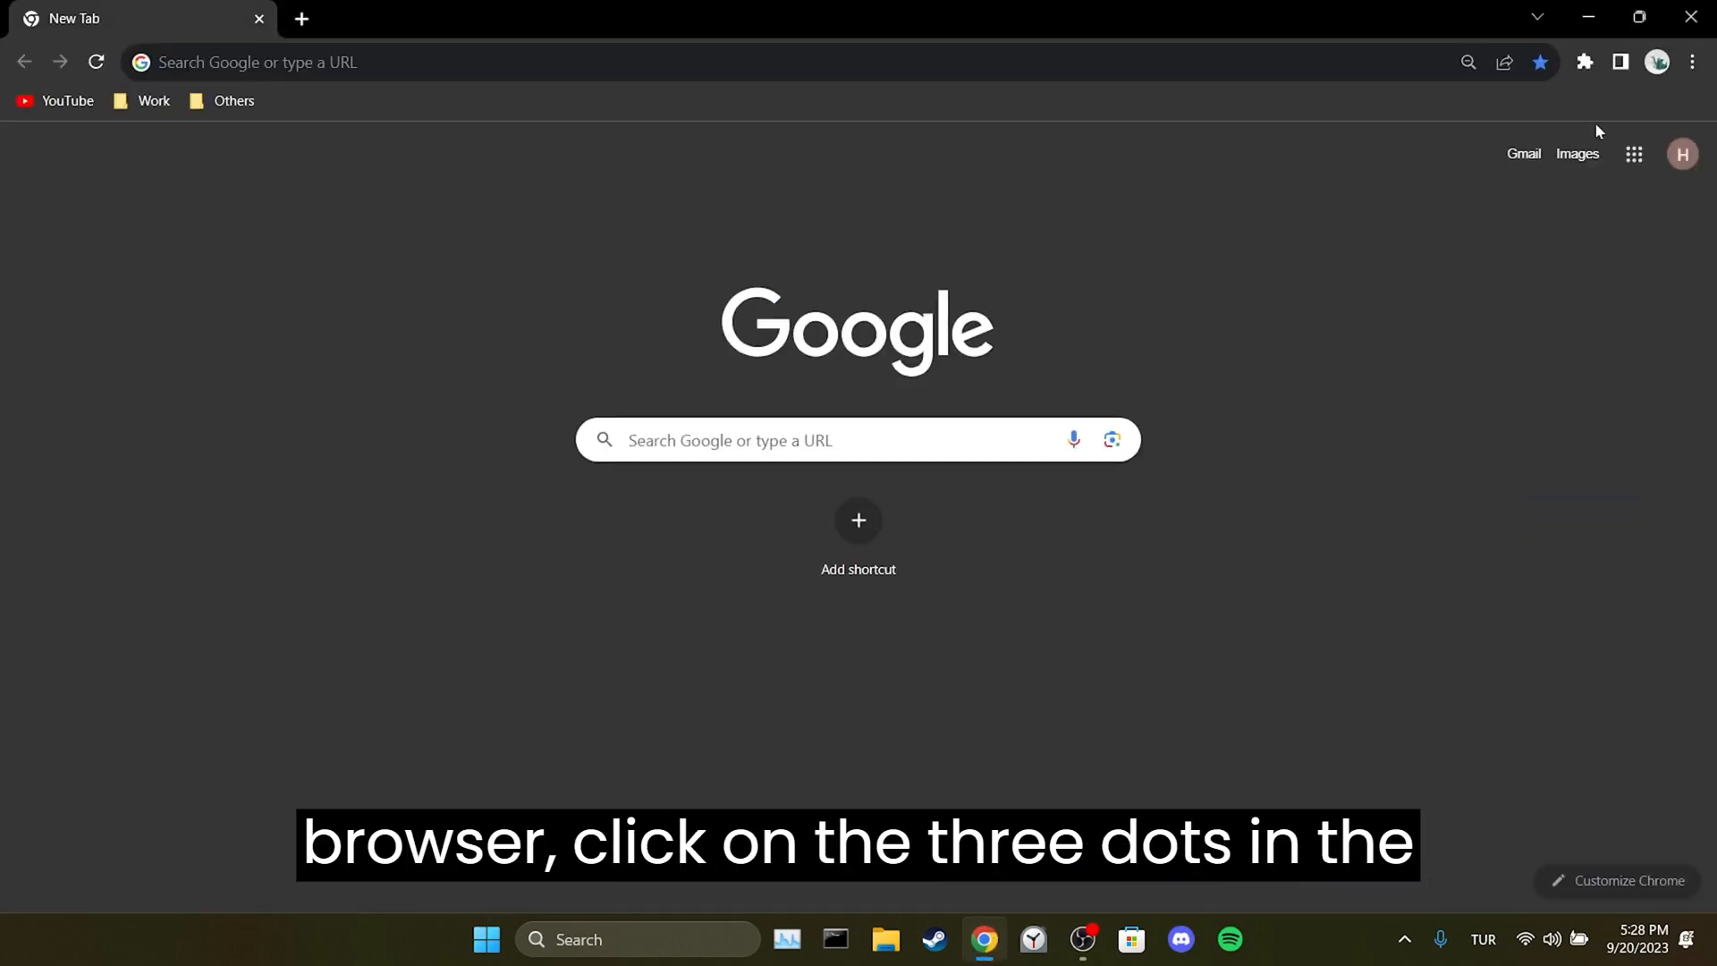
left_click(1693, 61)
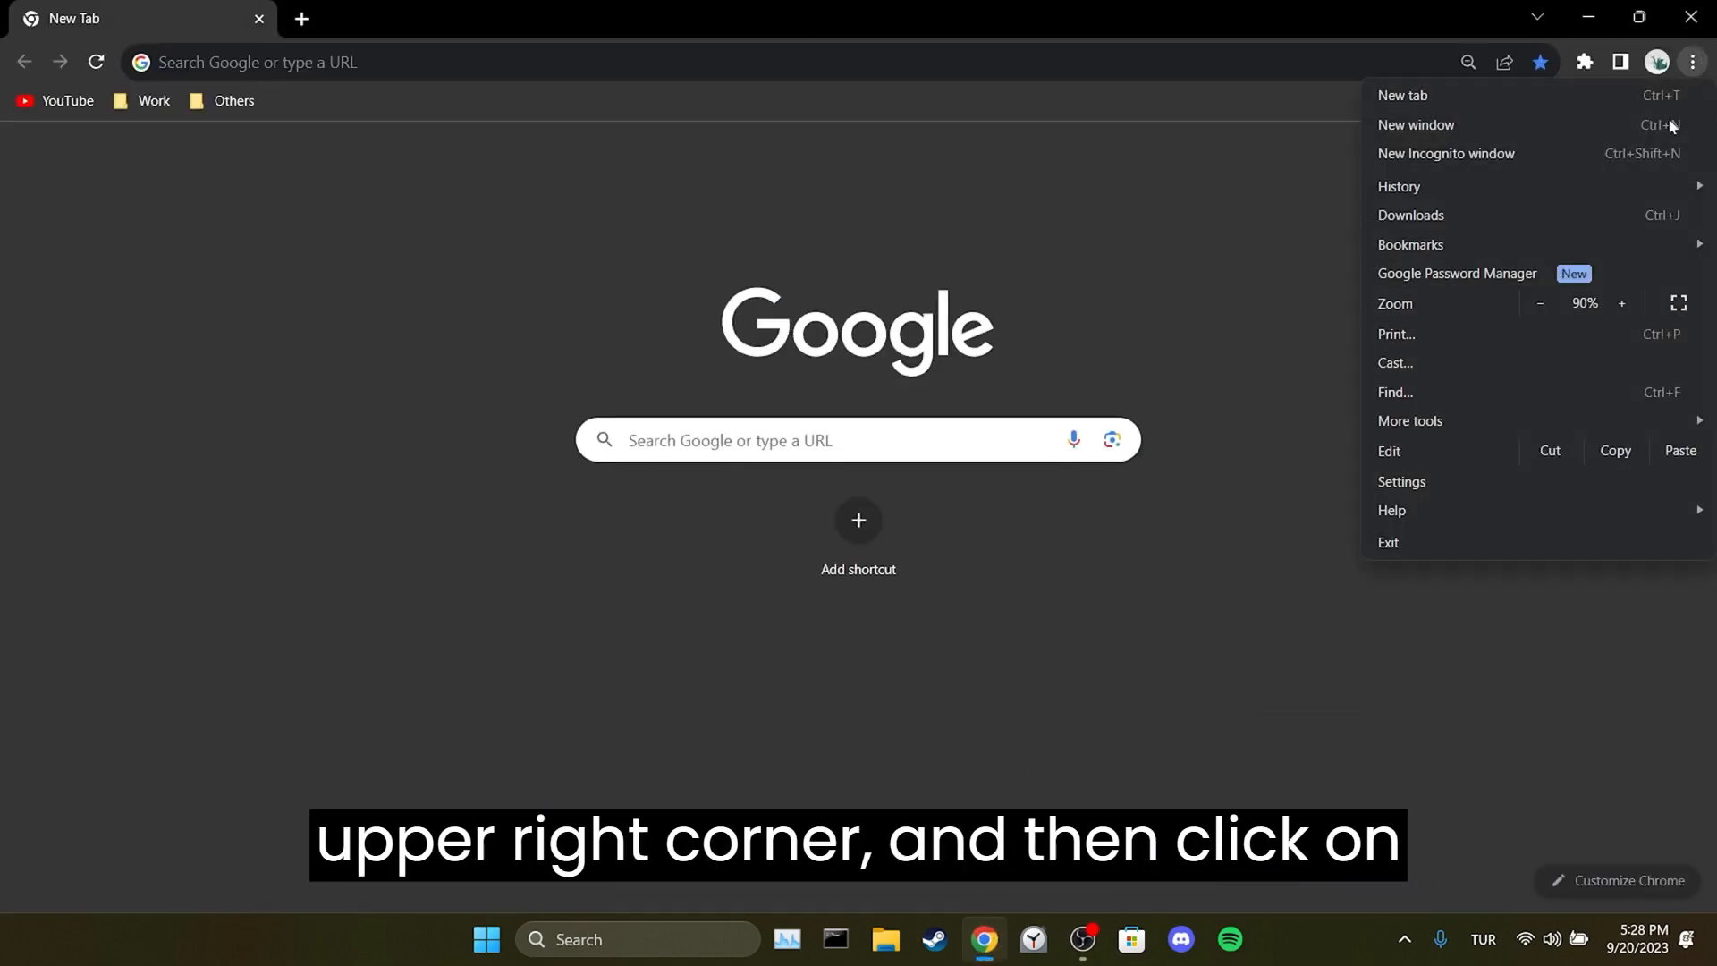
left_click(1402, 481)
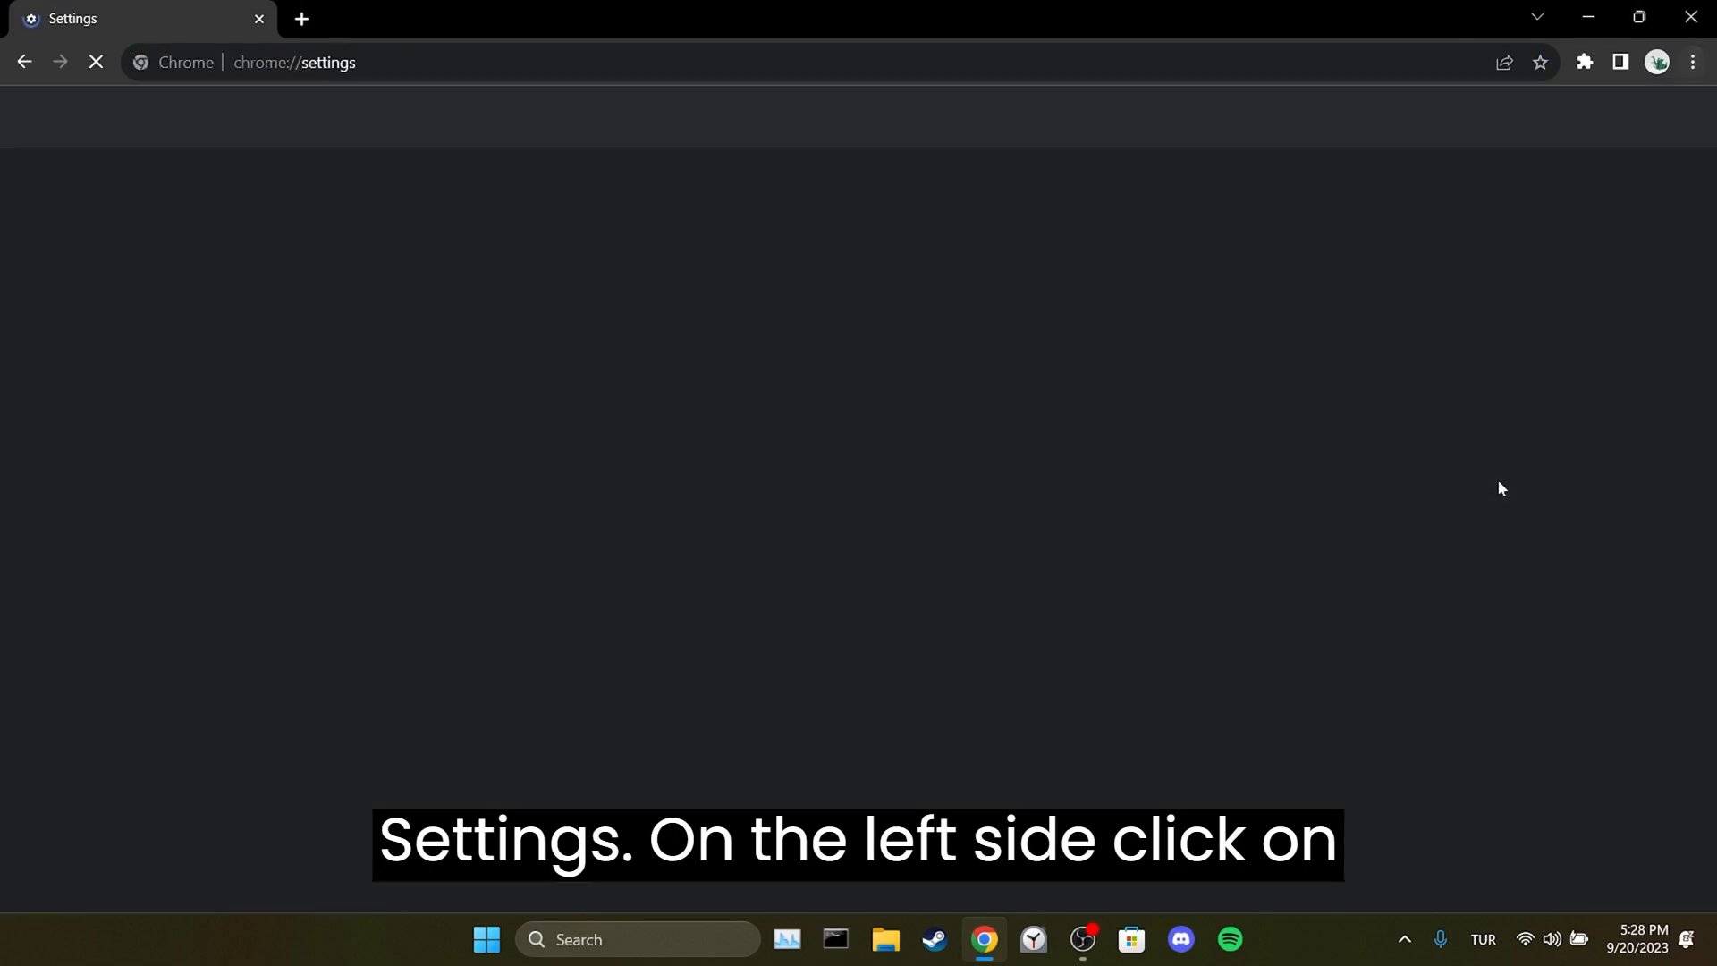
left_click(143, 269)
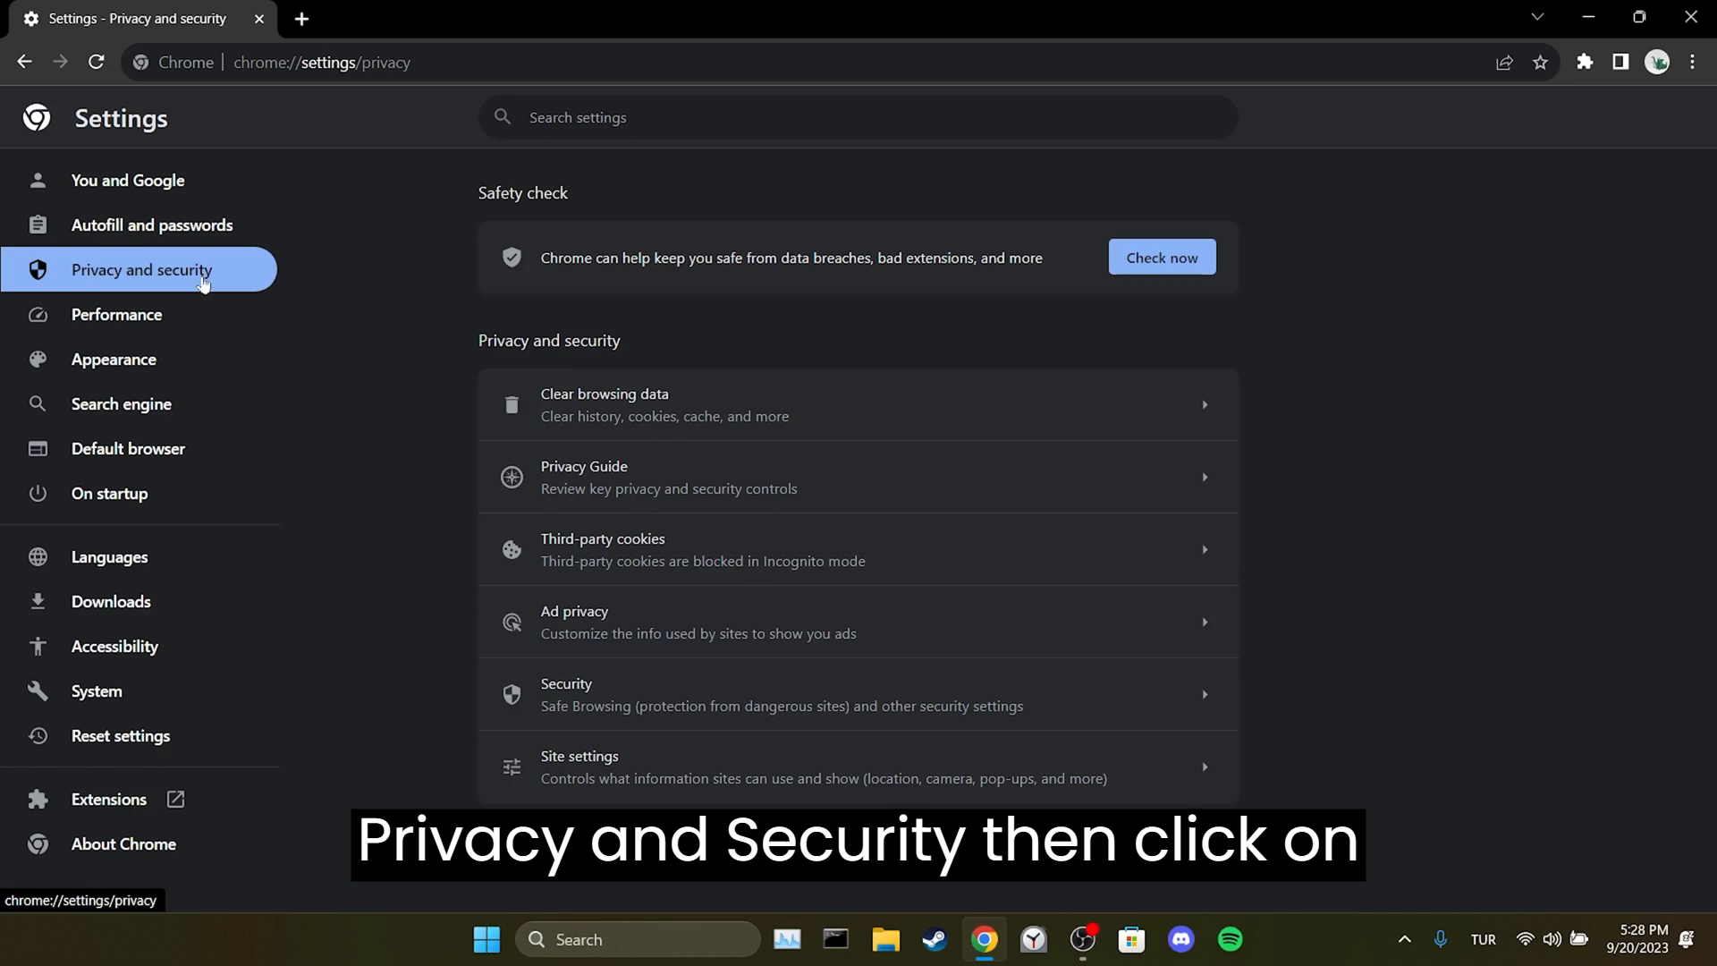
left_click(601, 549)
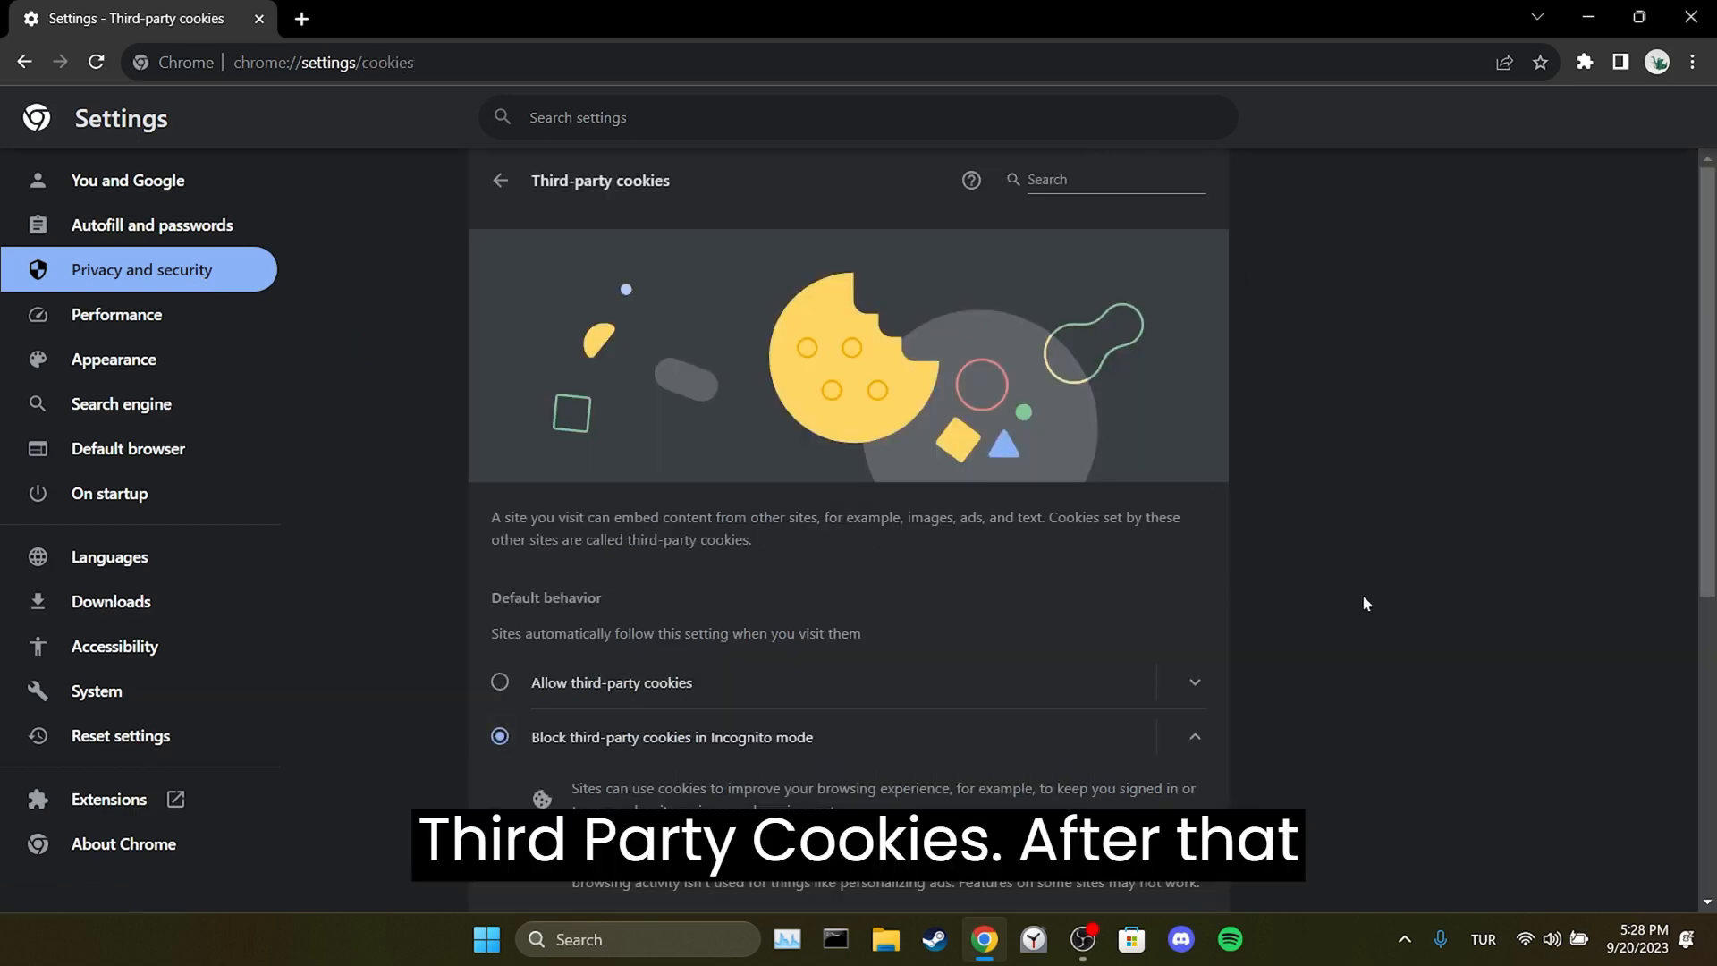
scroll("down", 3)
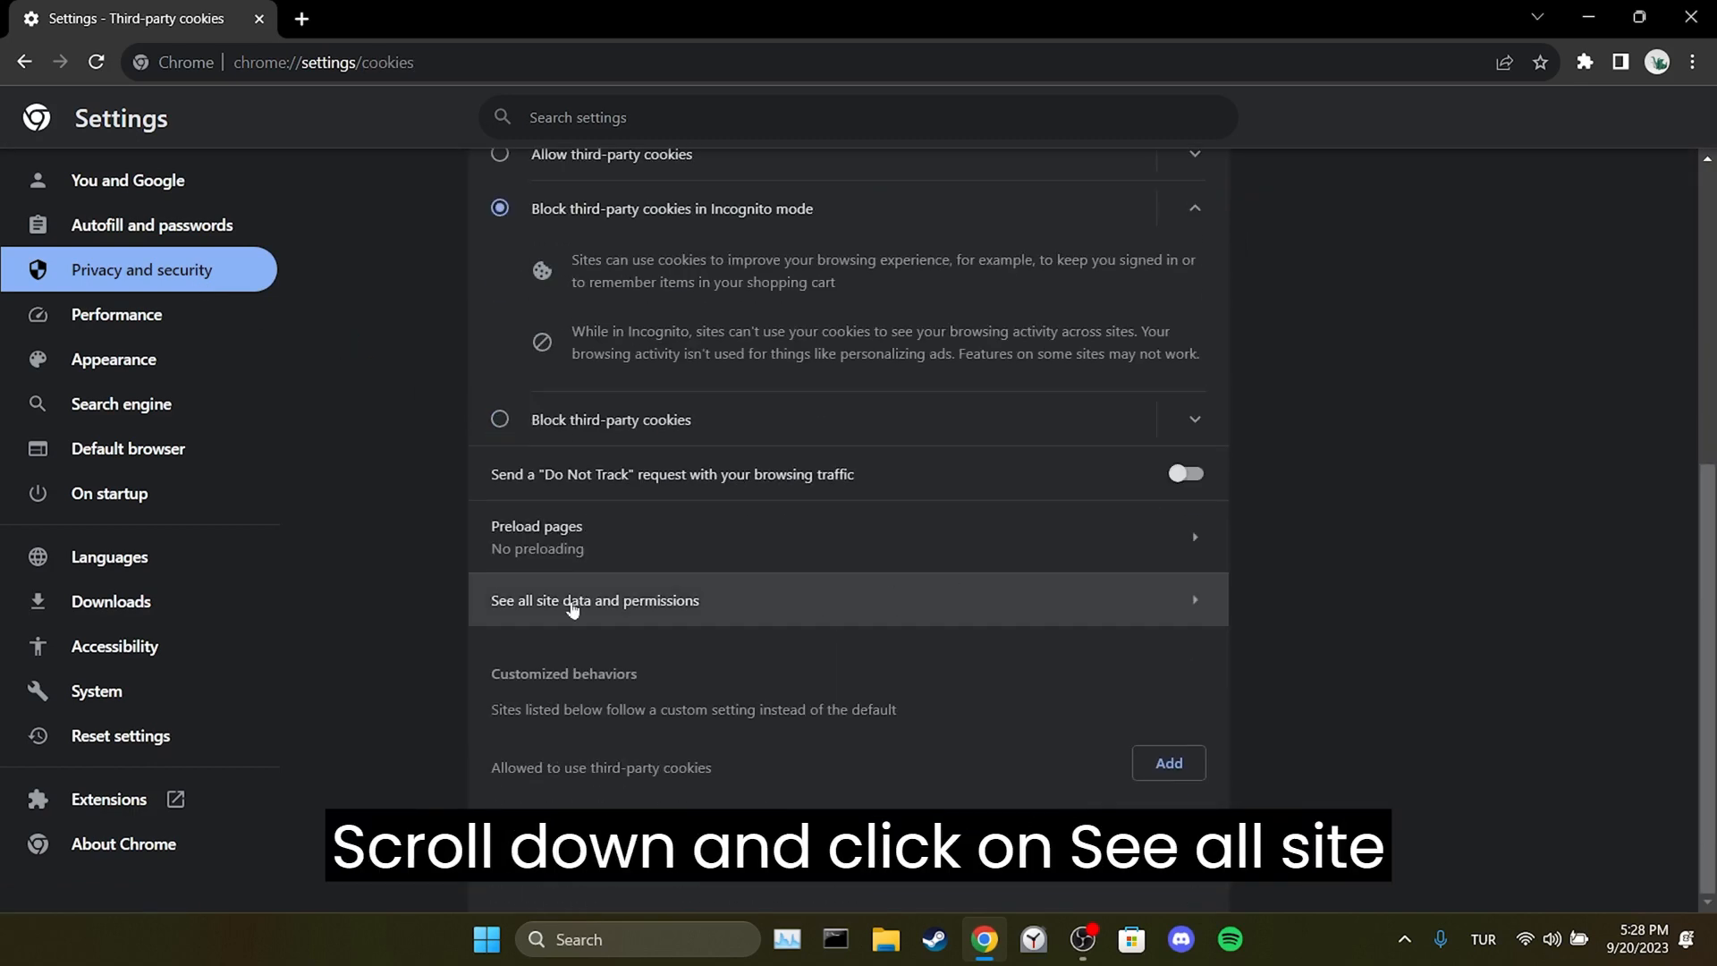
left_click(594, 602)
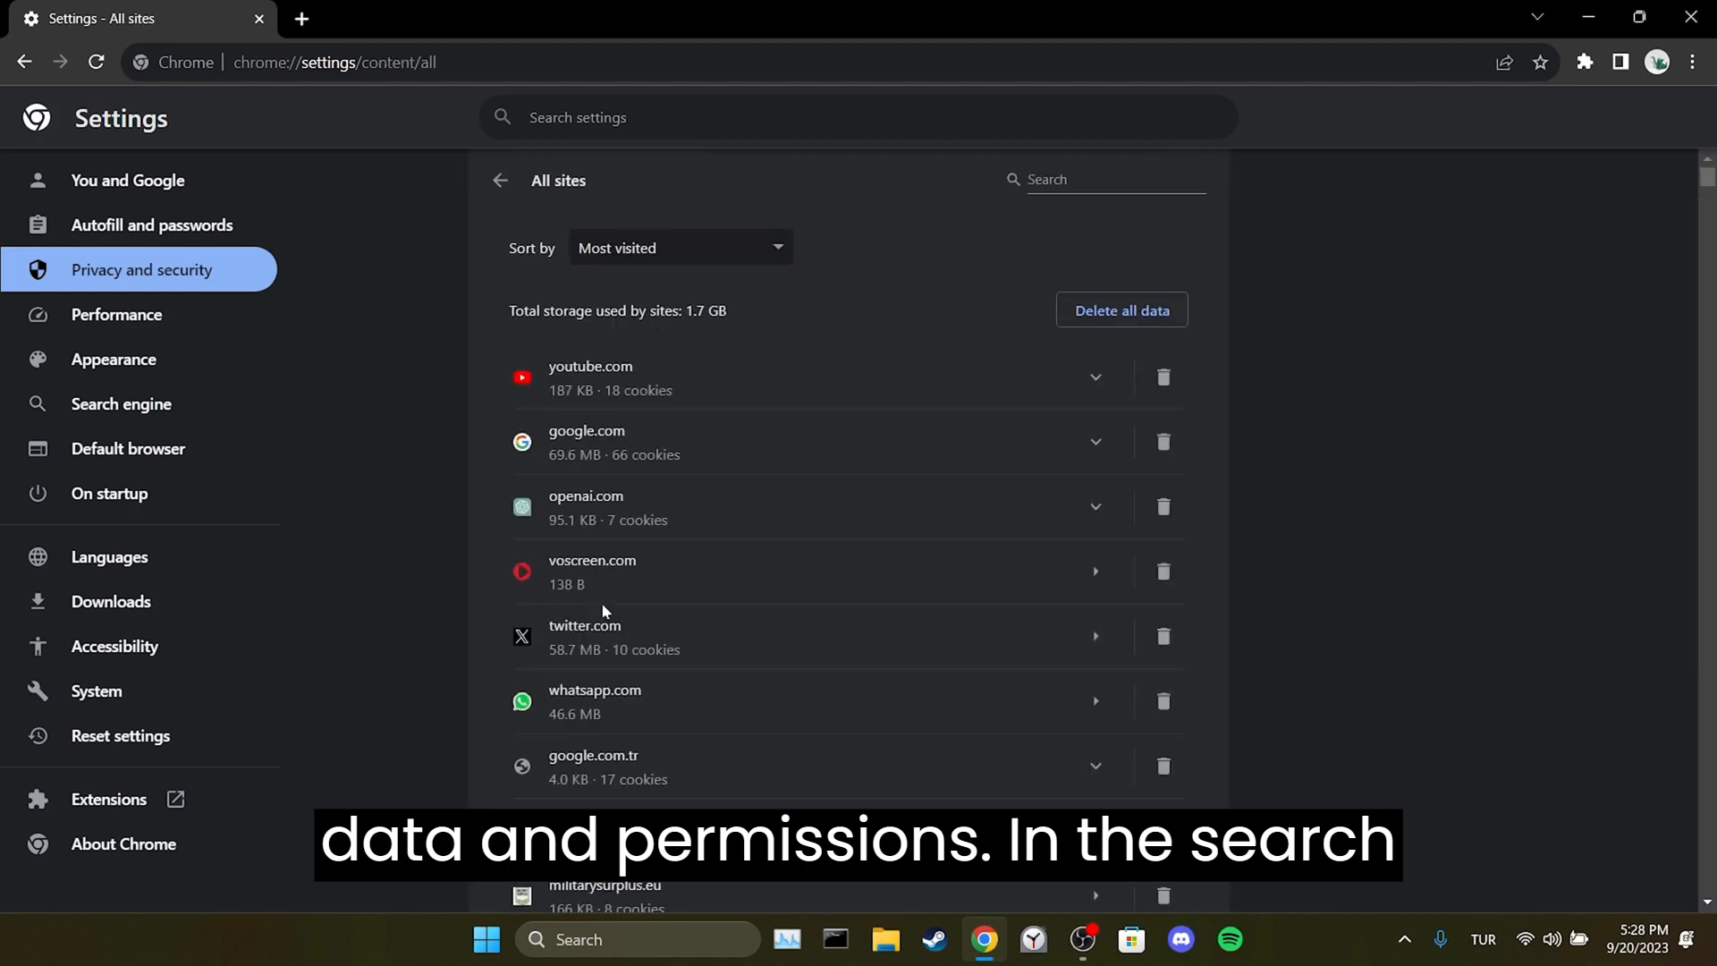
- Filter the sites by 'roblox' and delete roblox.com's stored data and cookies
left_click(1105, 179)
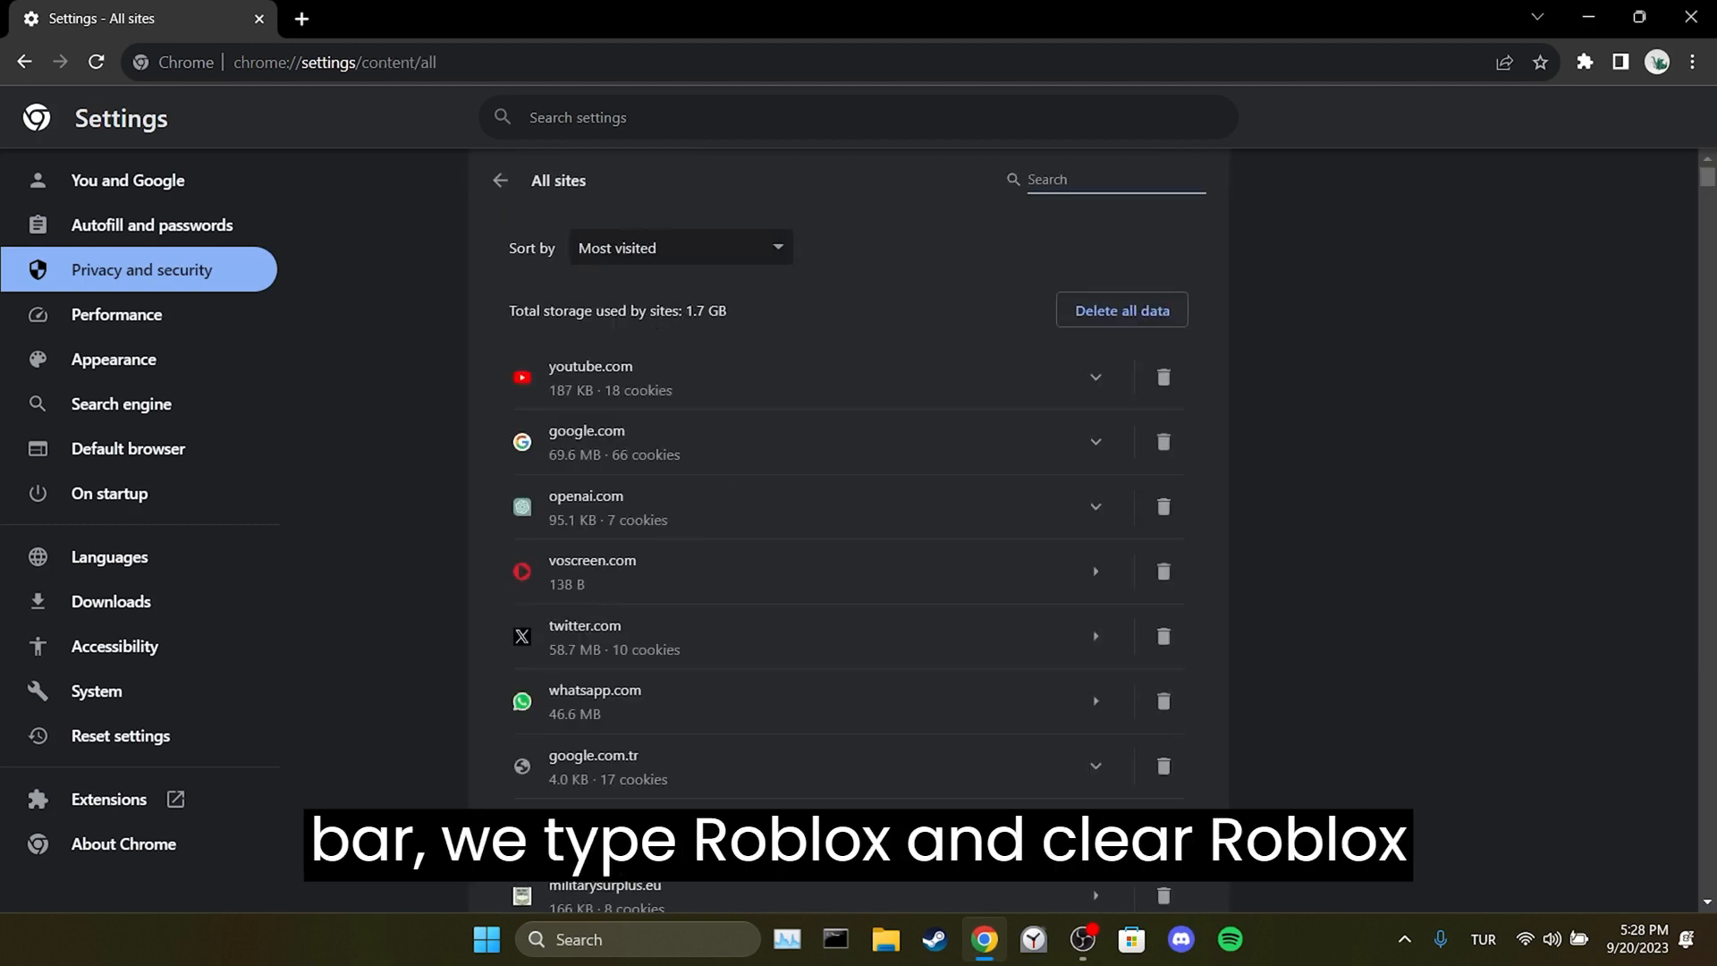
type("roblox")
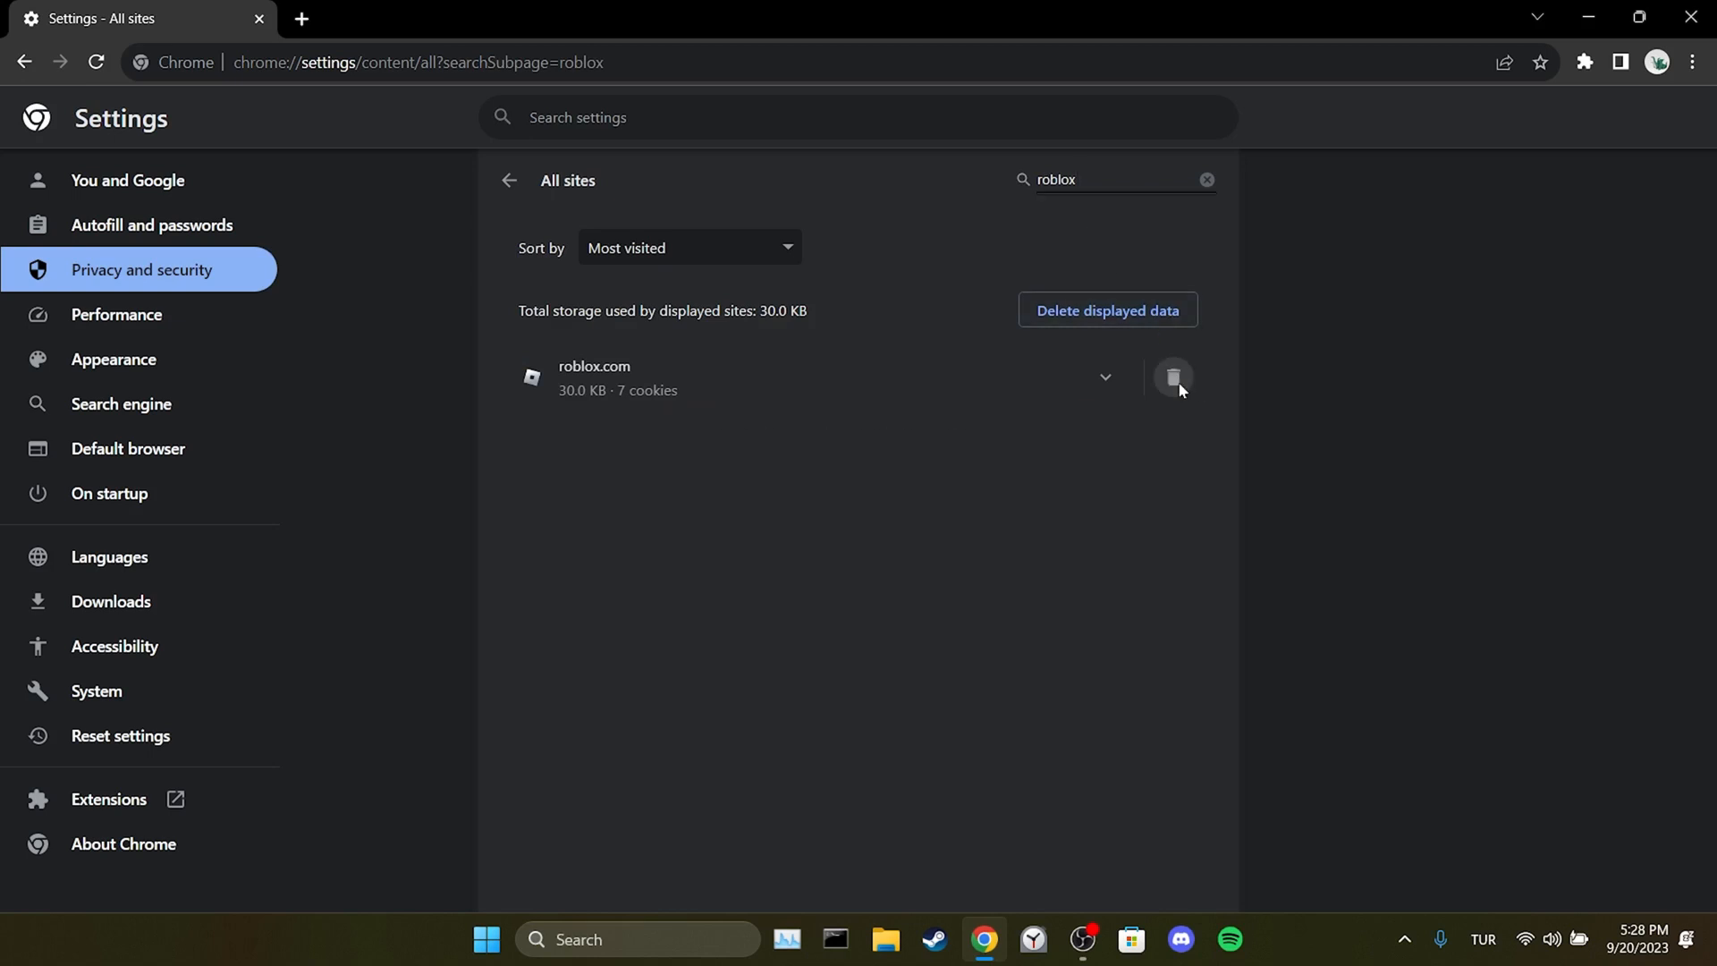
left_click(1174, 378)
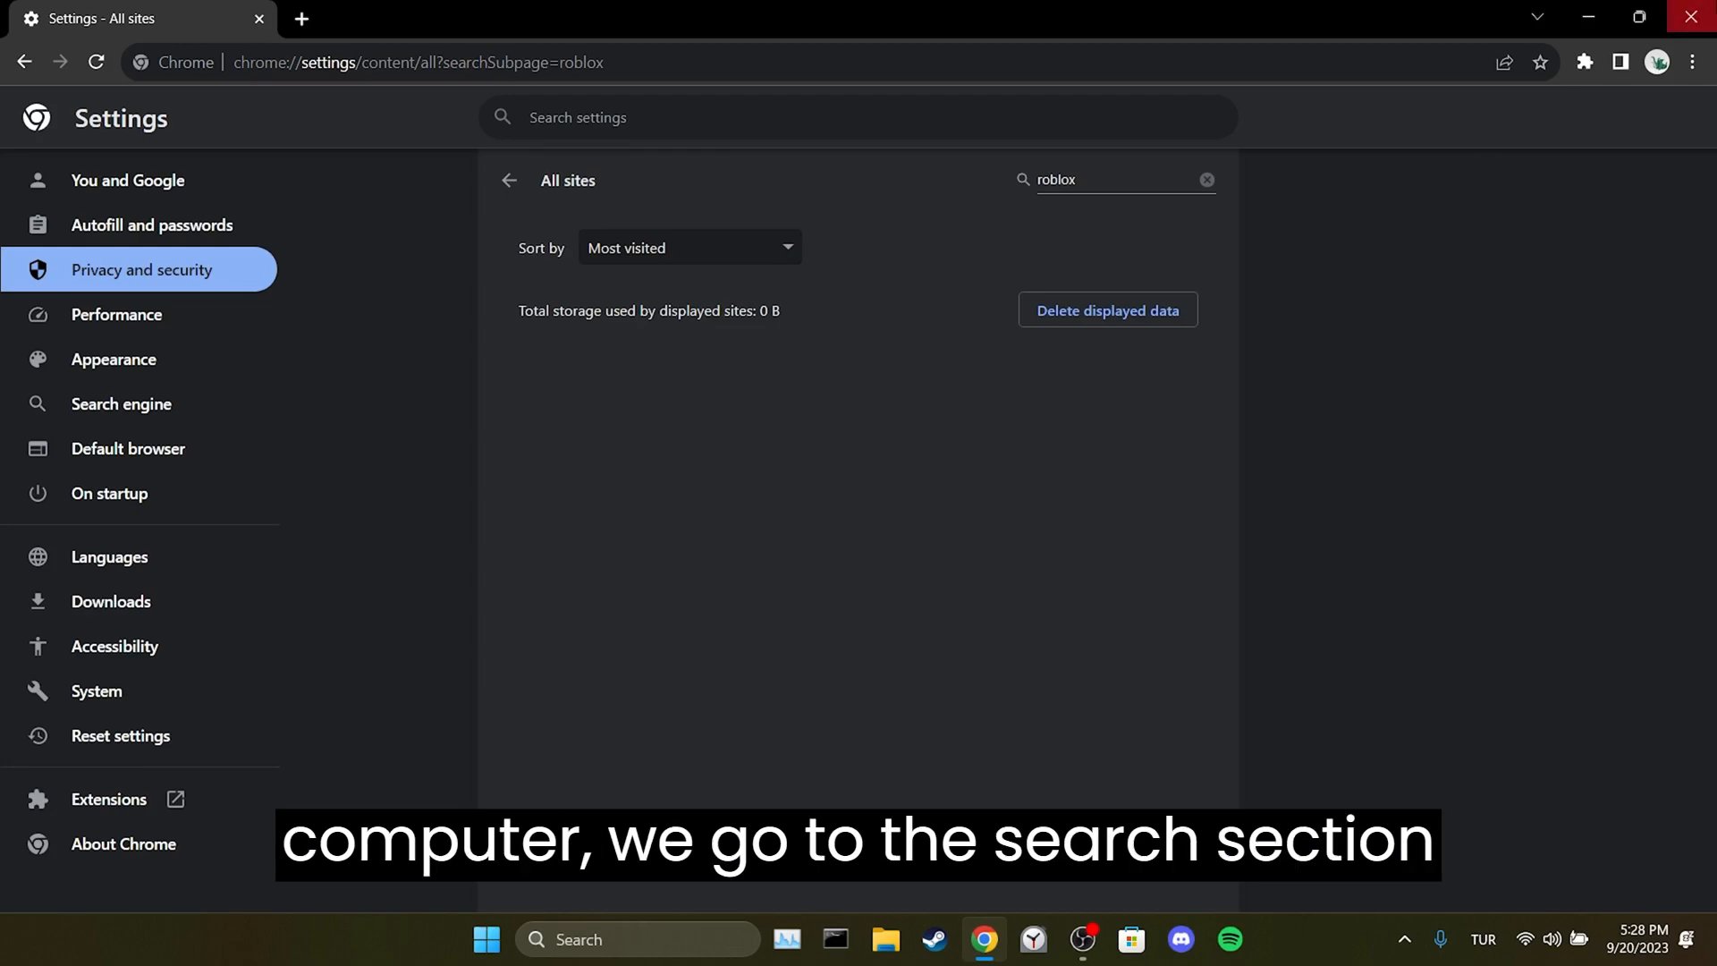
- Delete the Roblox folder from %localappdata%\Temp and close File Explorer
left_click(483, 962)
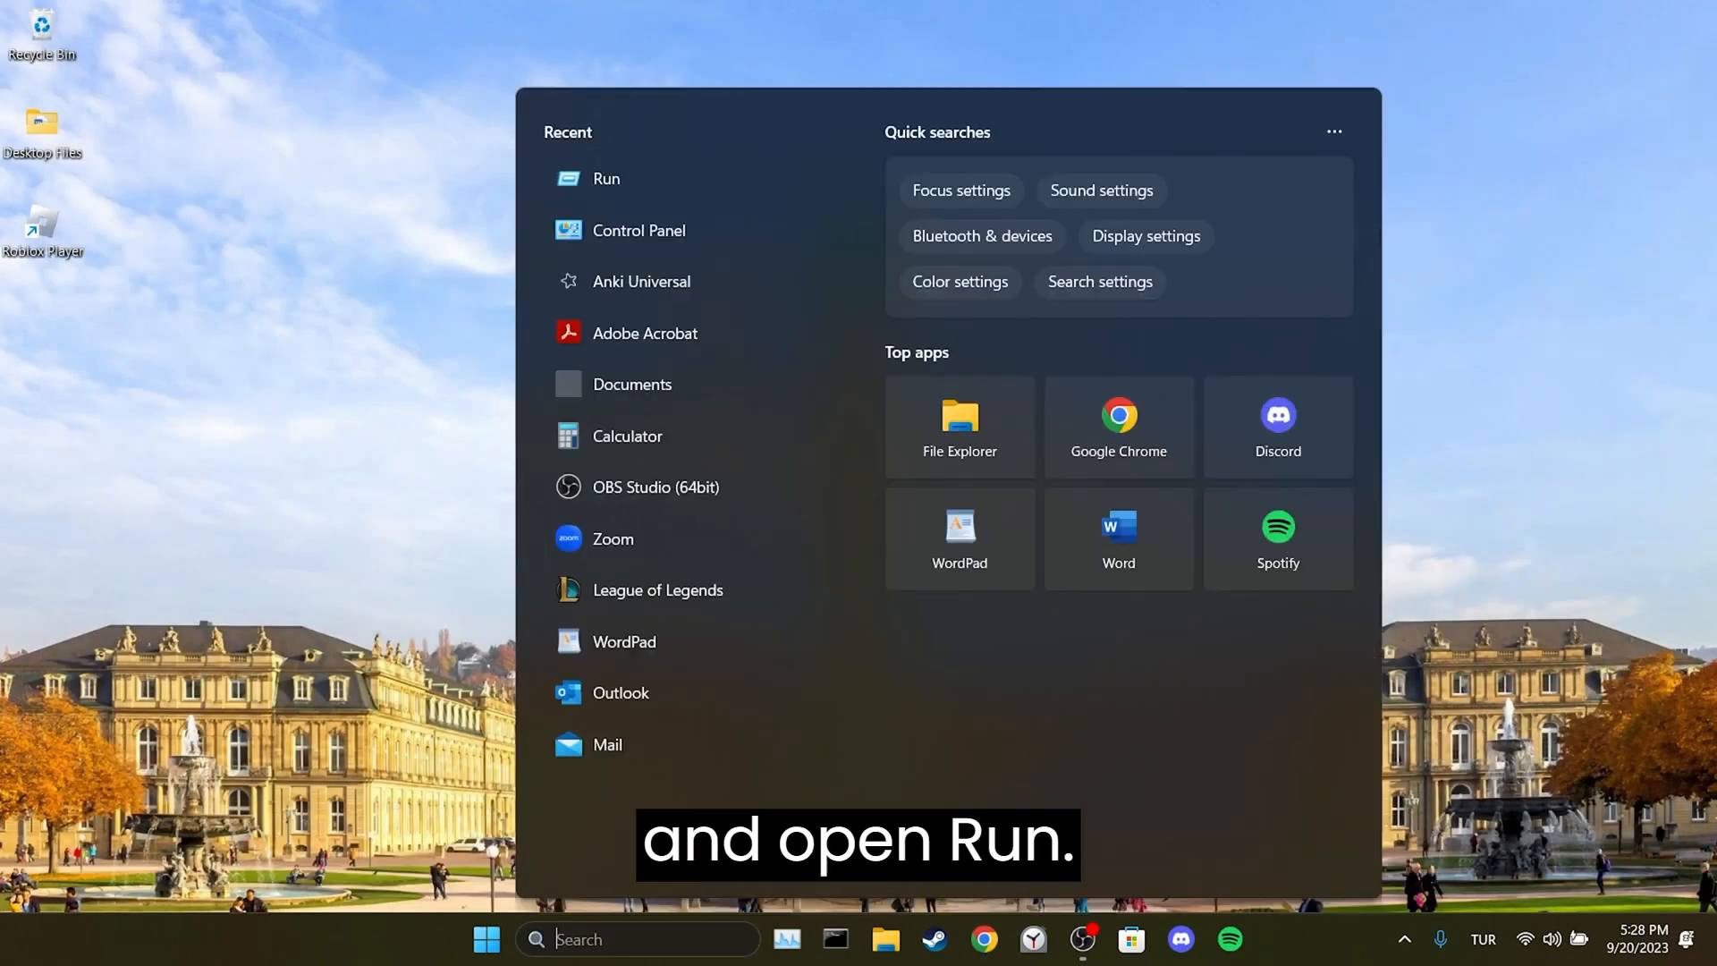
type("run")
type("%localappdata%")
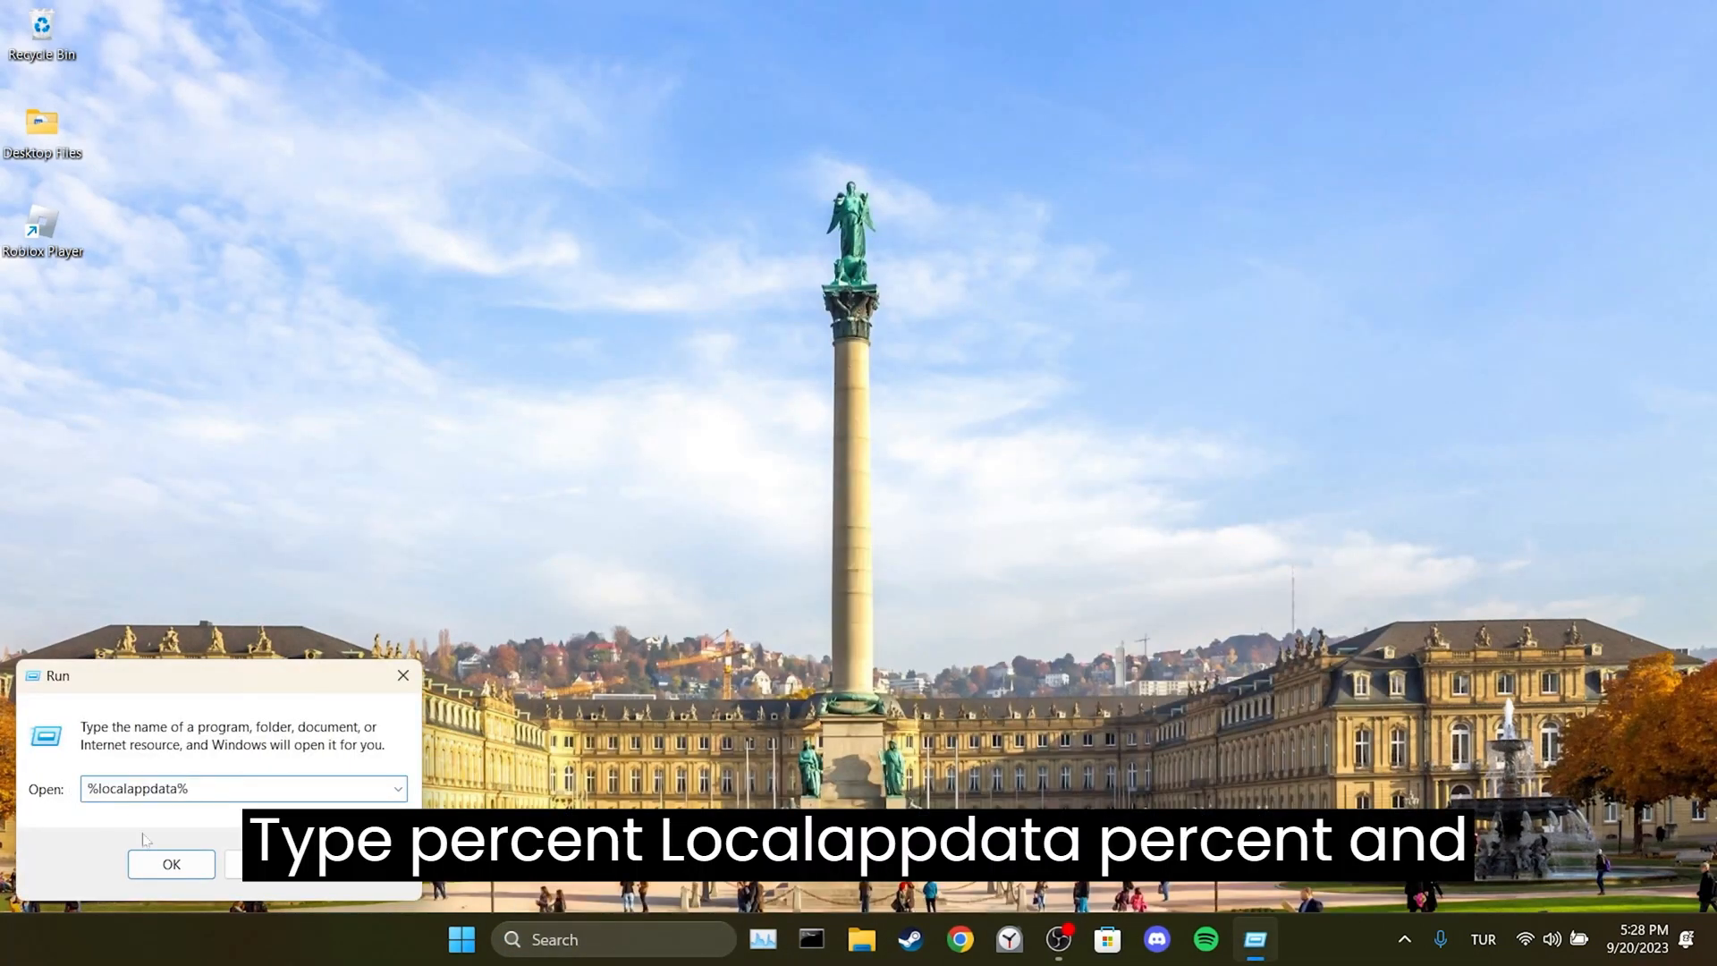
left_click(171, 864)
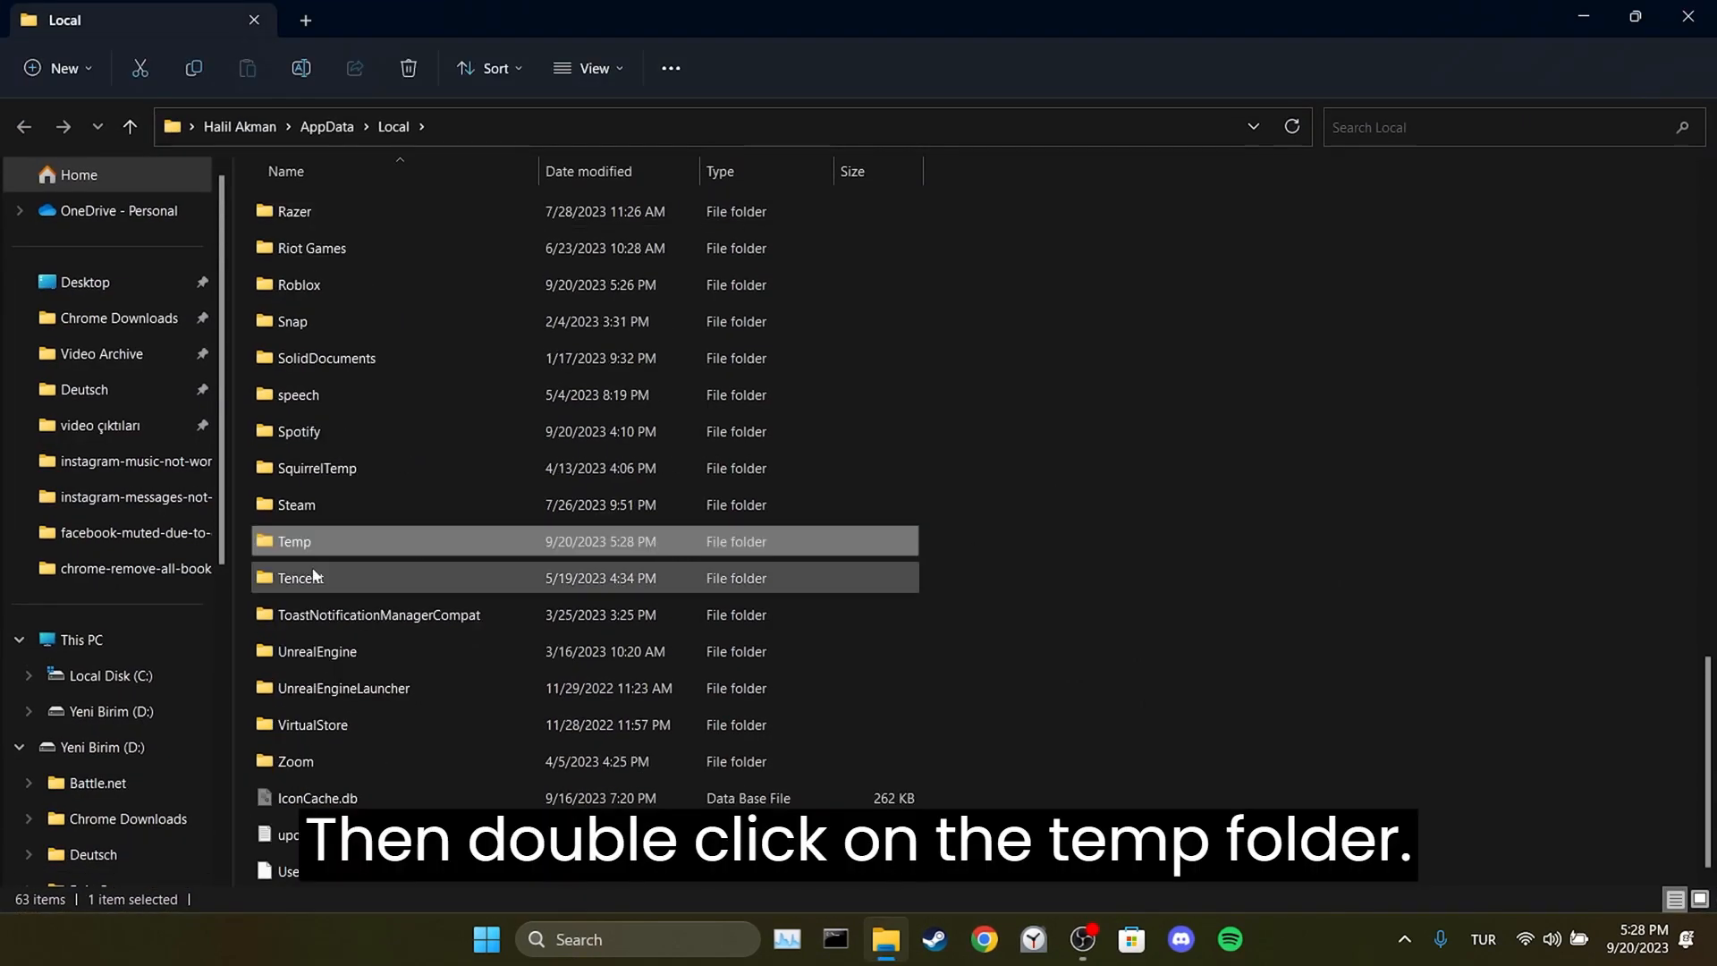
double_click(294, 540)
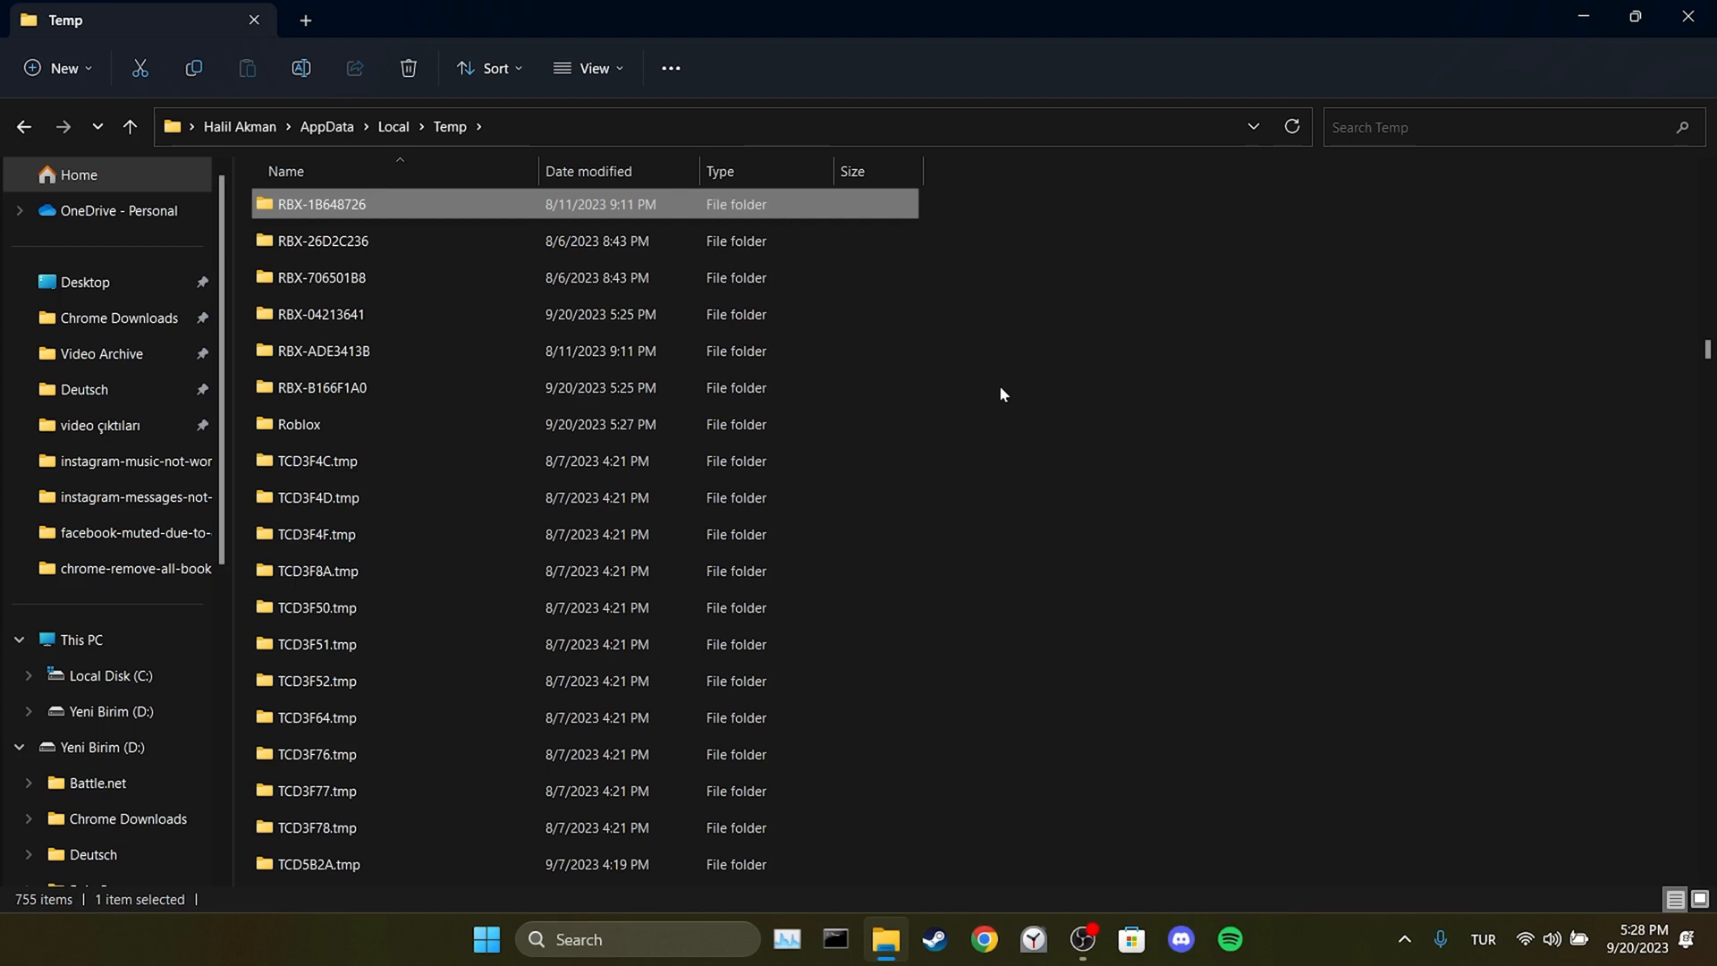
left_click(299, 424)
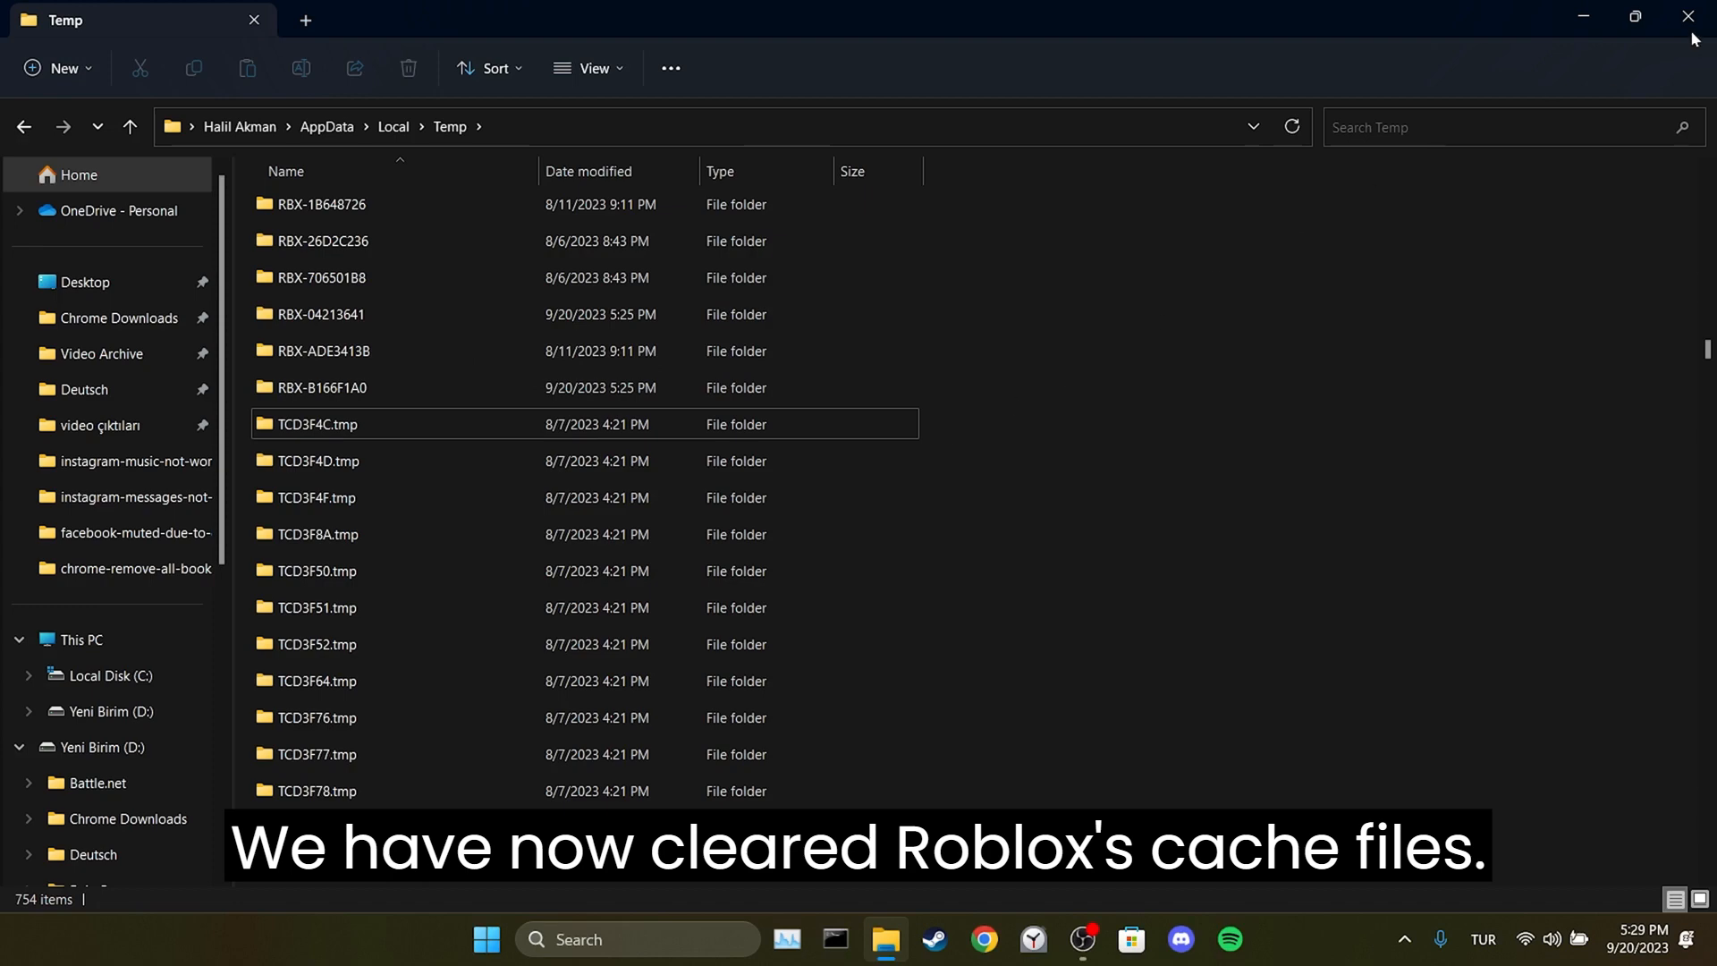
left_click(1683, 16)
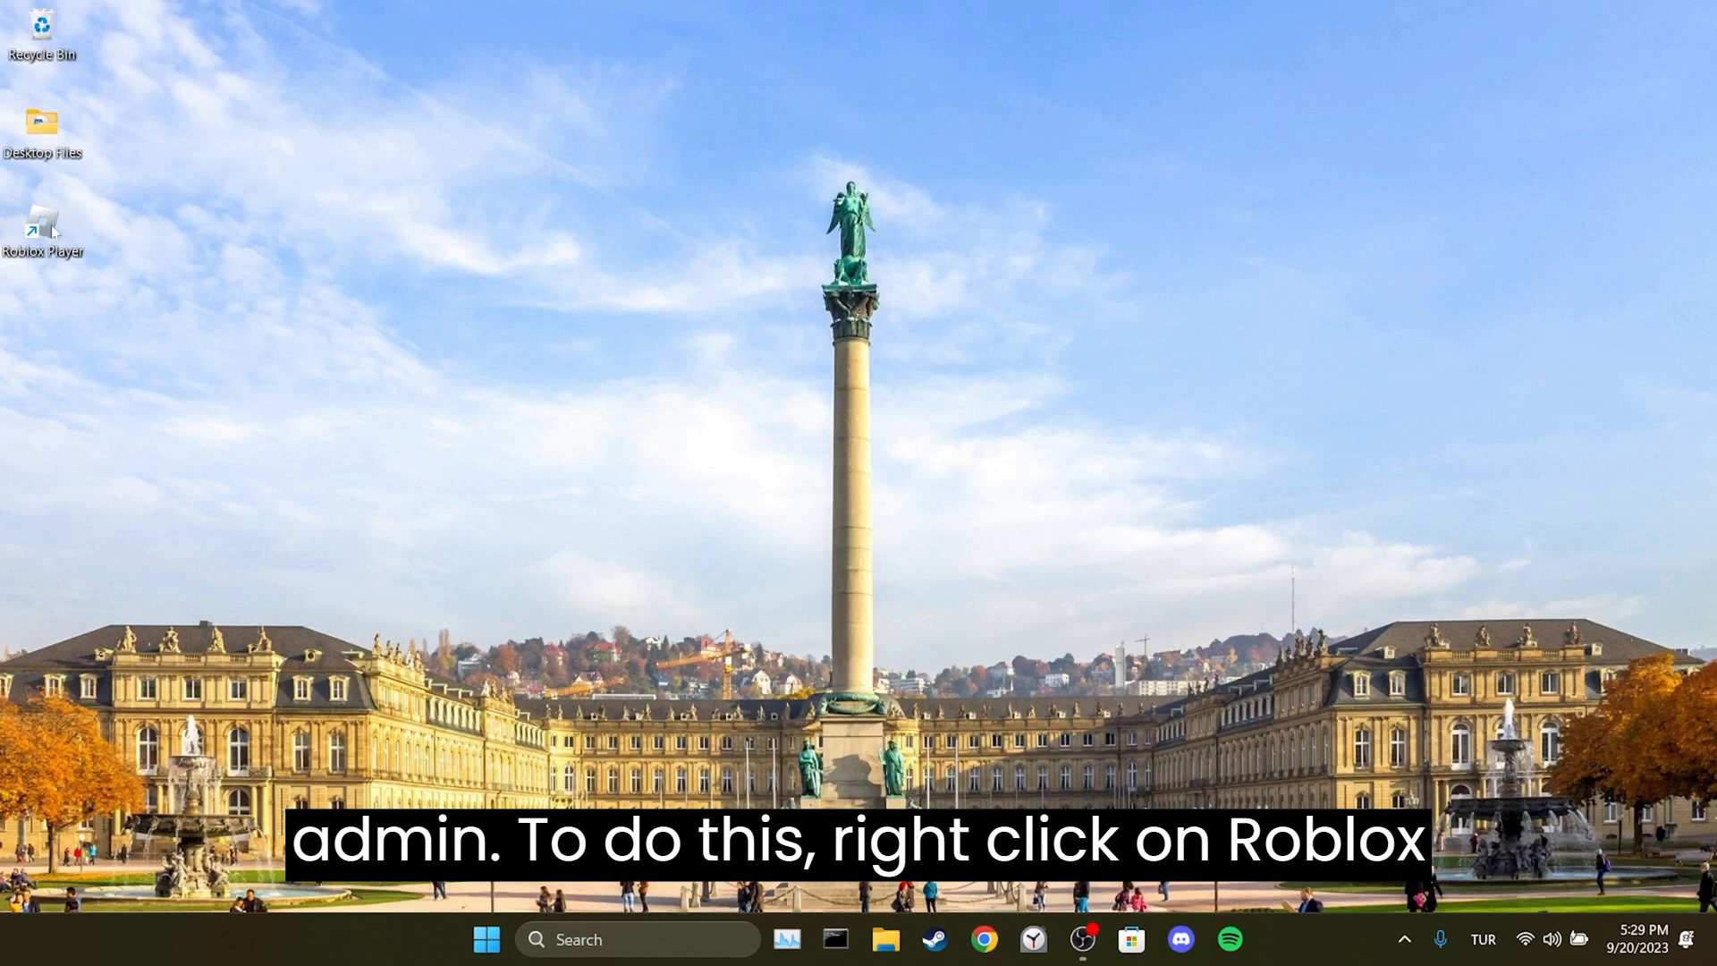
- Tick 'Run this program as an administrator' in Roblox Player's Compatibility properties and apply it
right_click(43, 220)
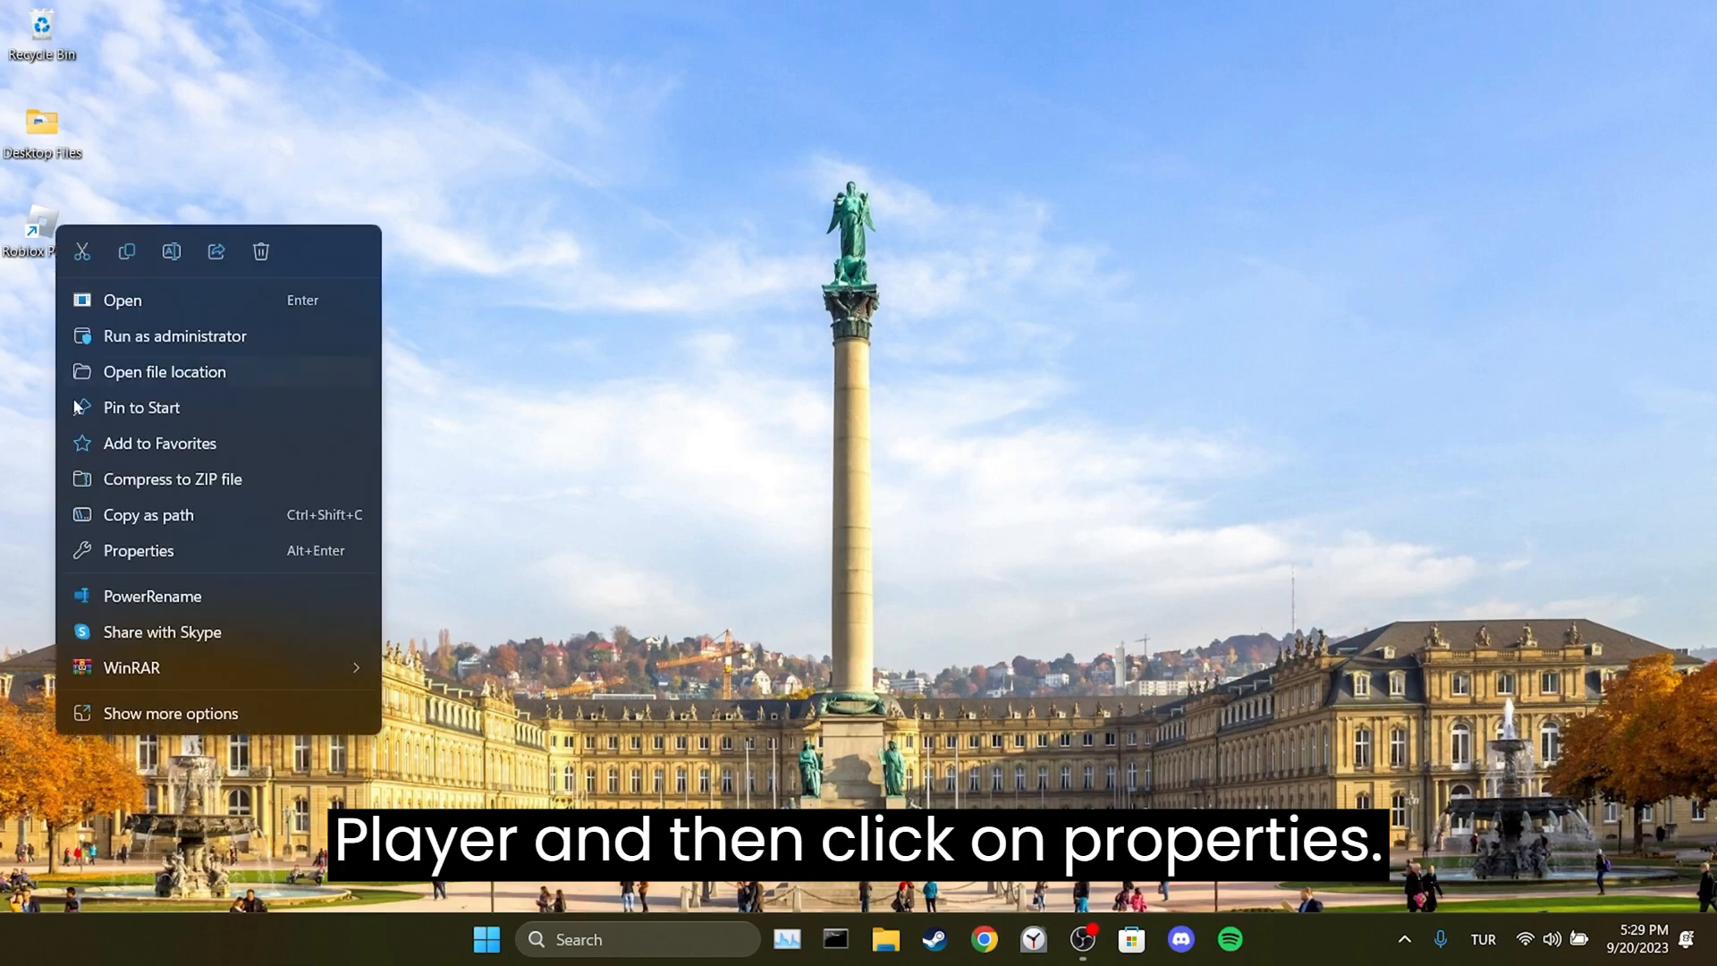
left_click(137, 551)
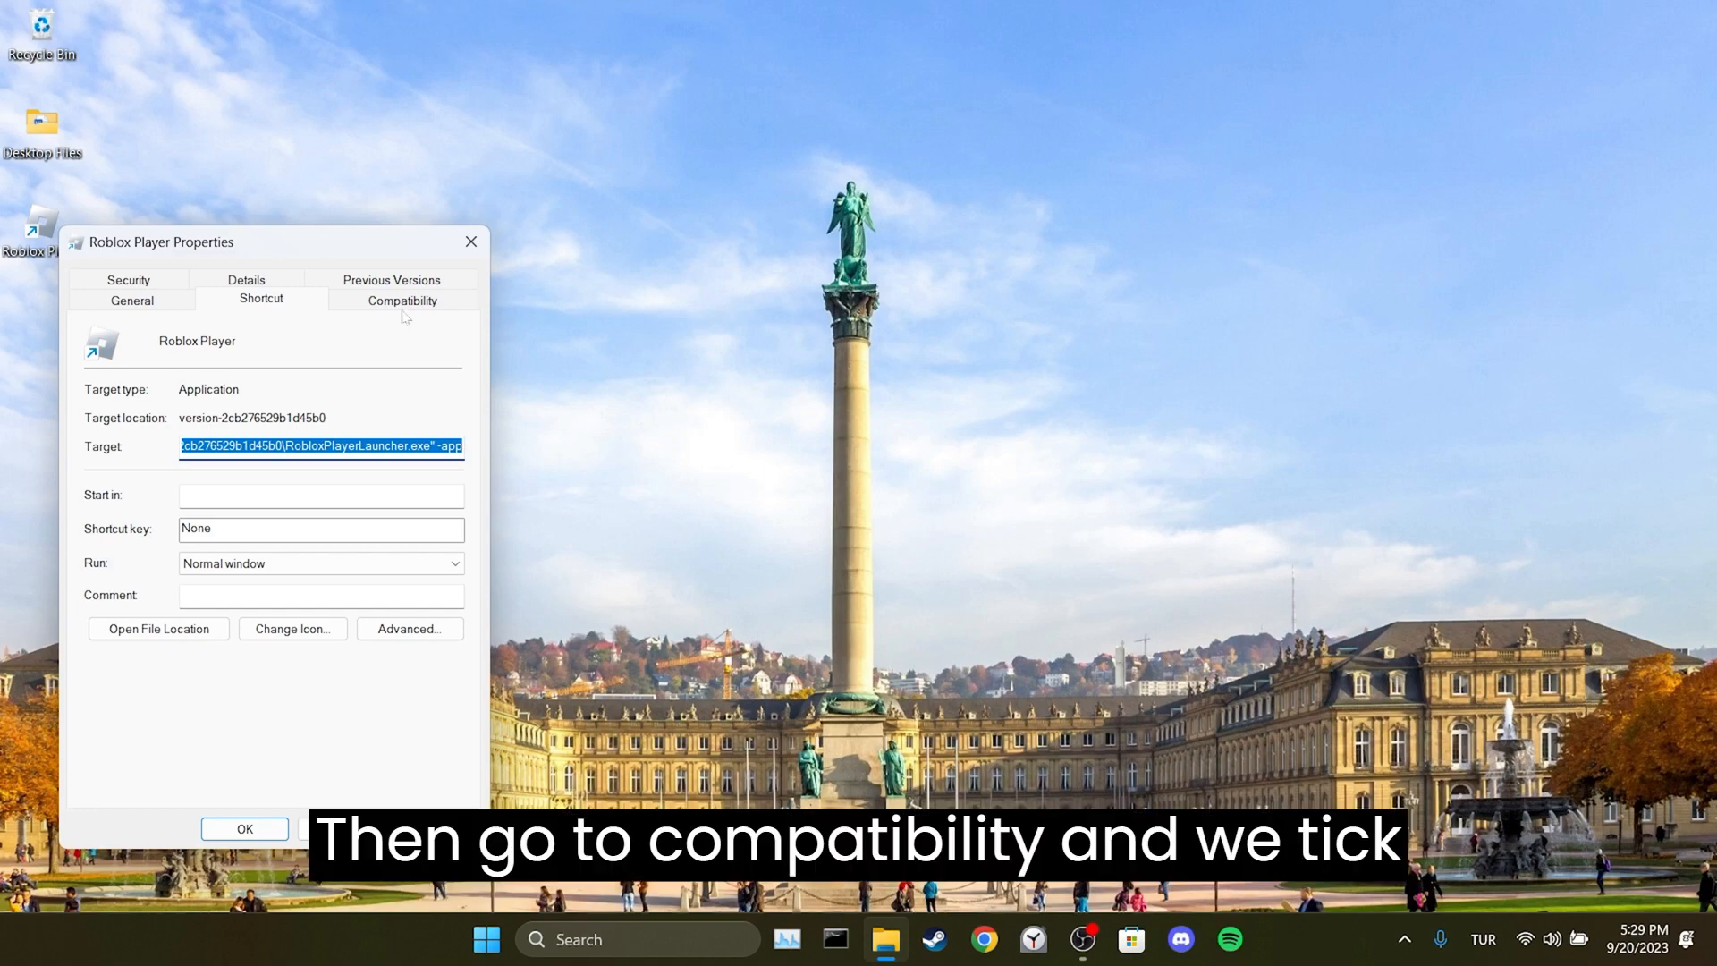
left_click(401, 300)
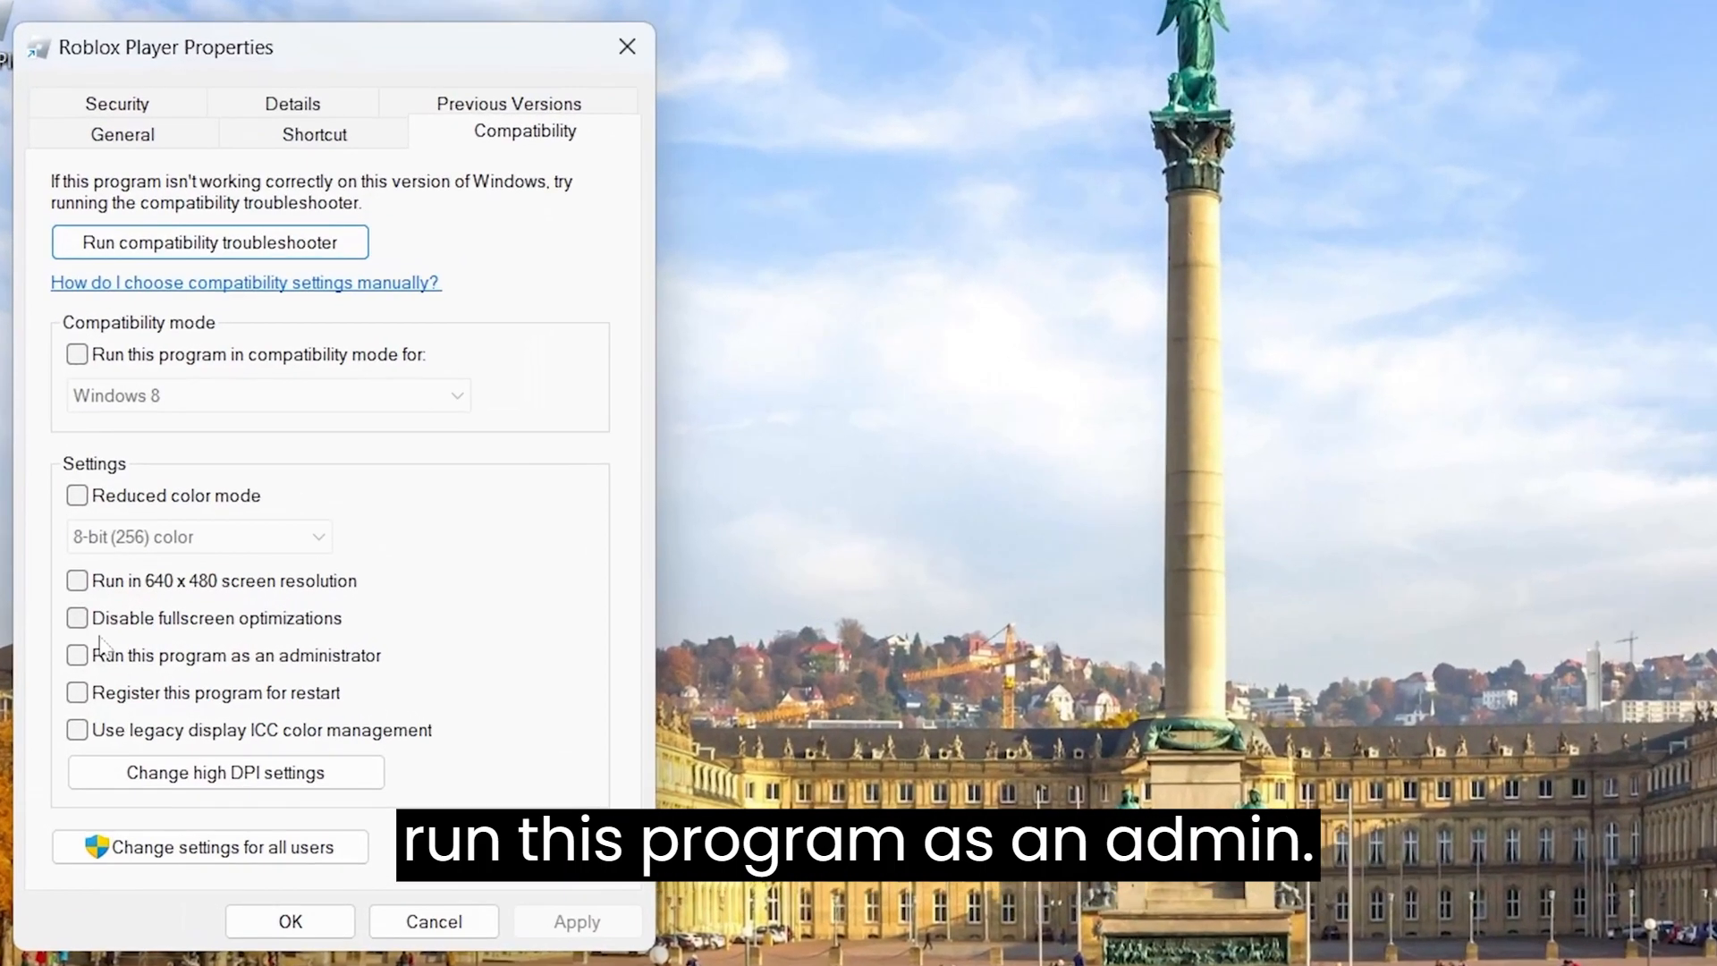
left_click(75, 655)
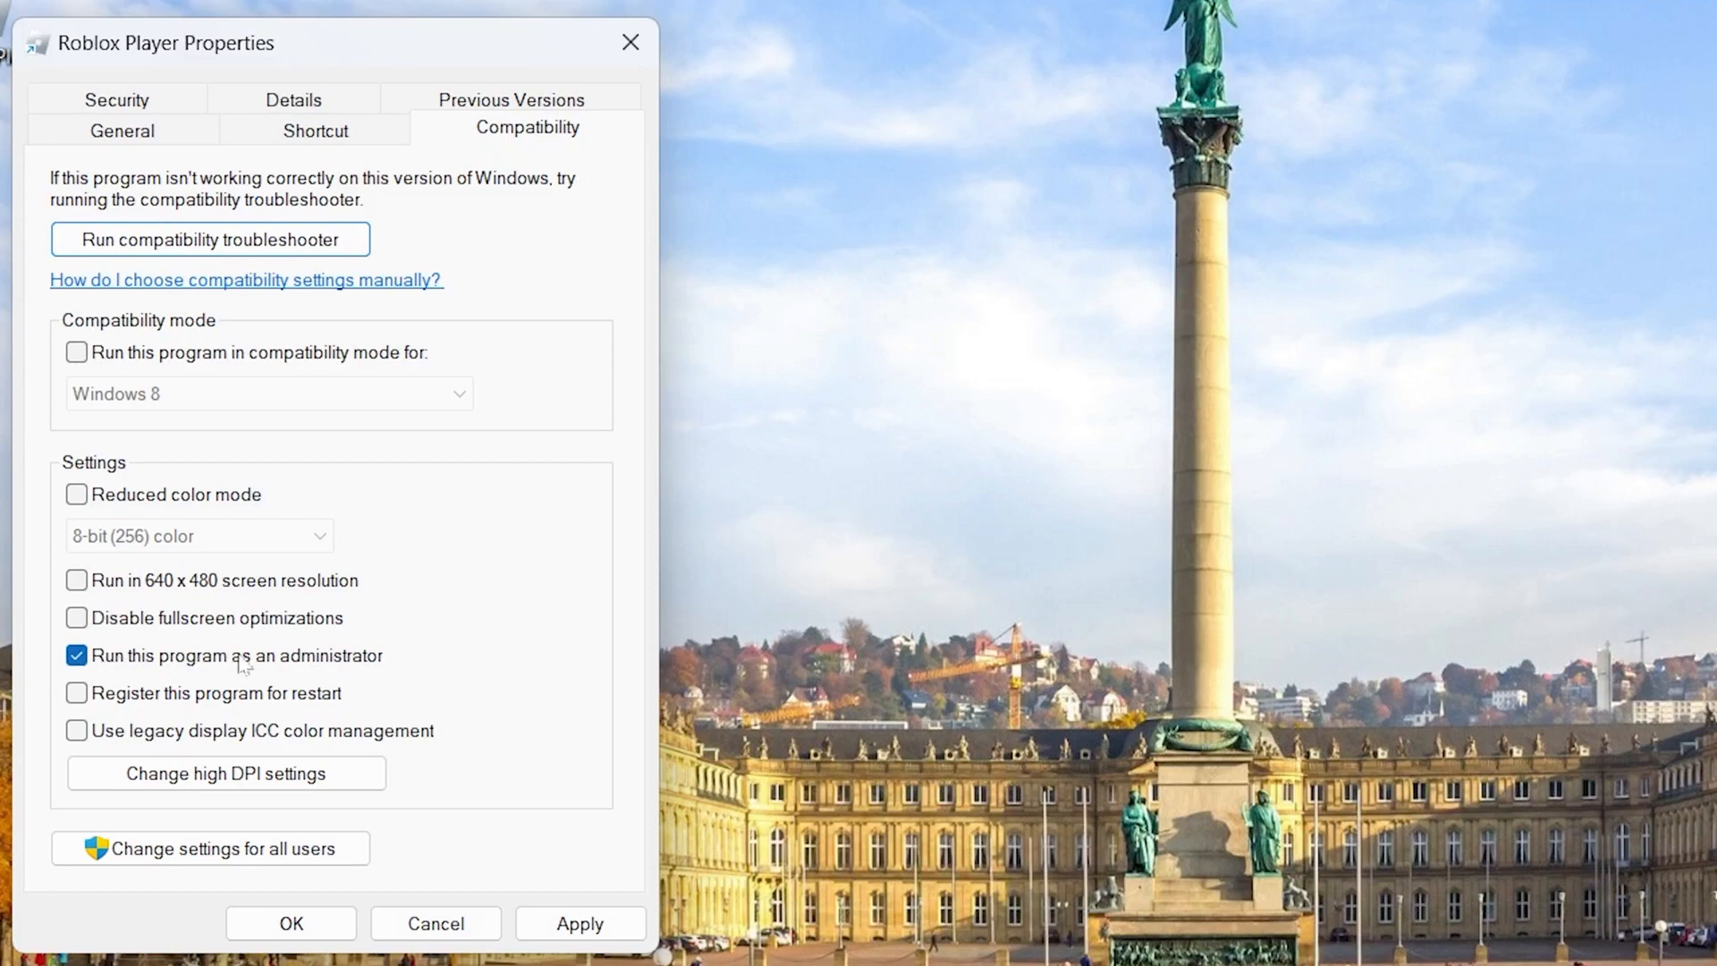
left_click(580, 923)
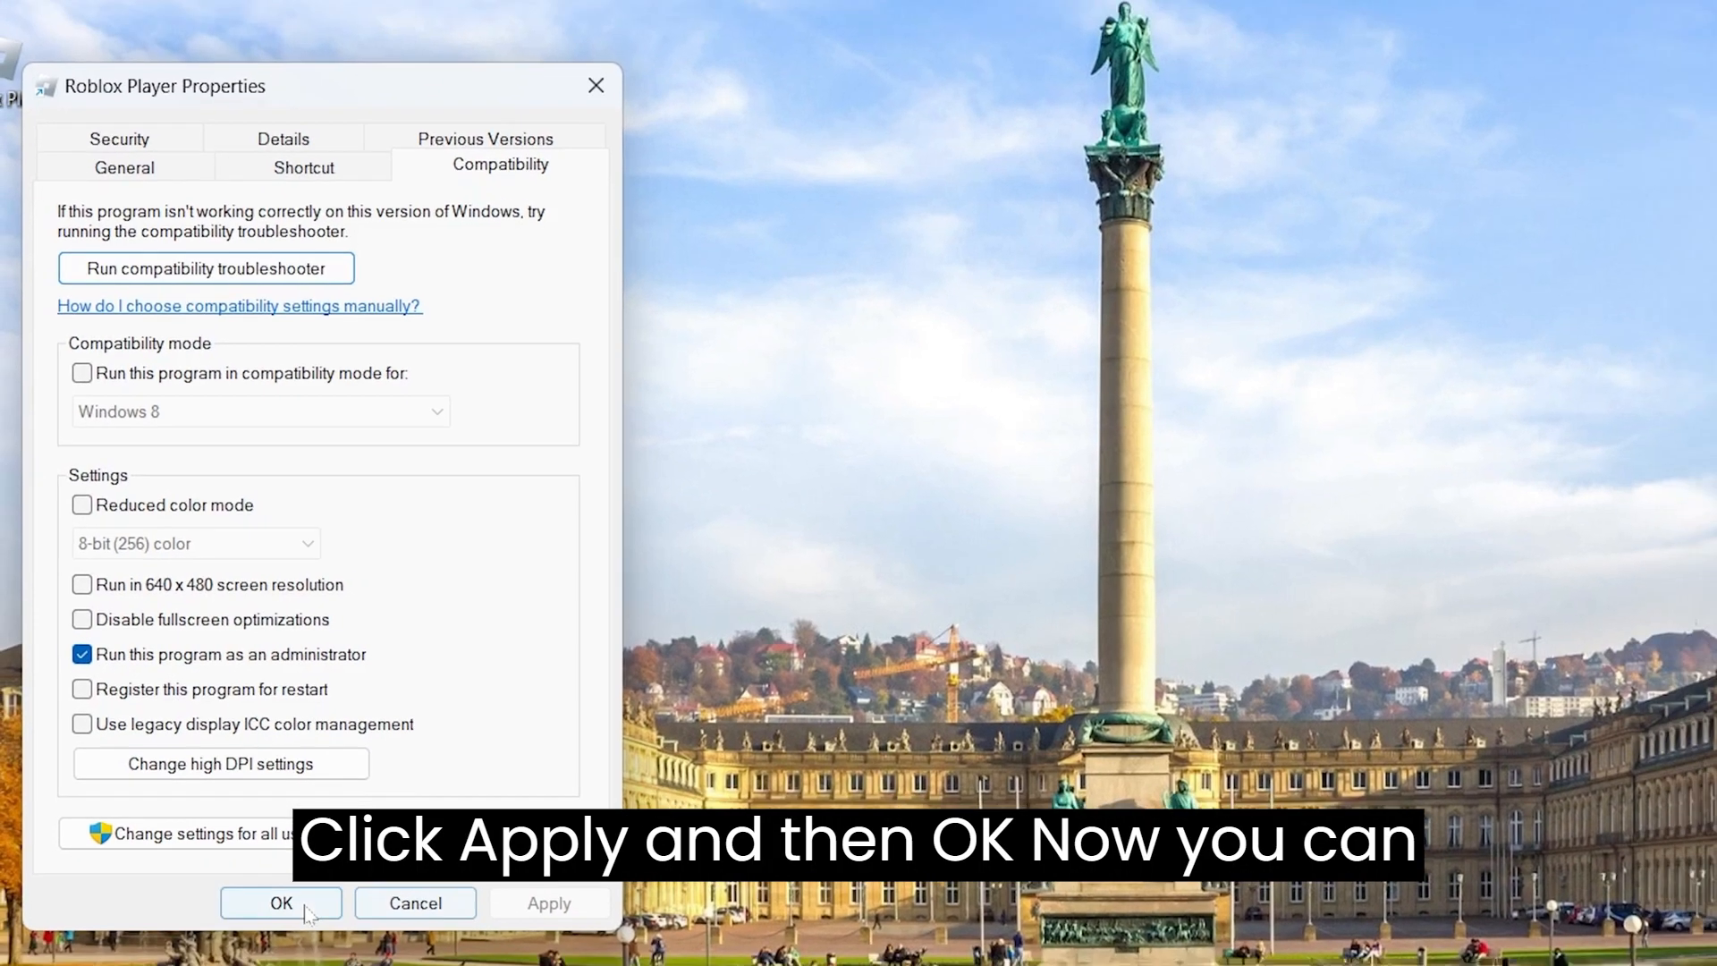
left_click(281, 901)
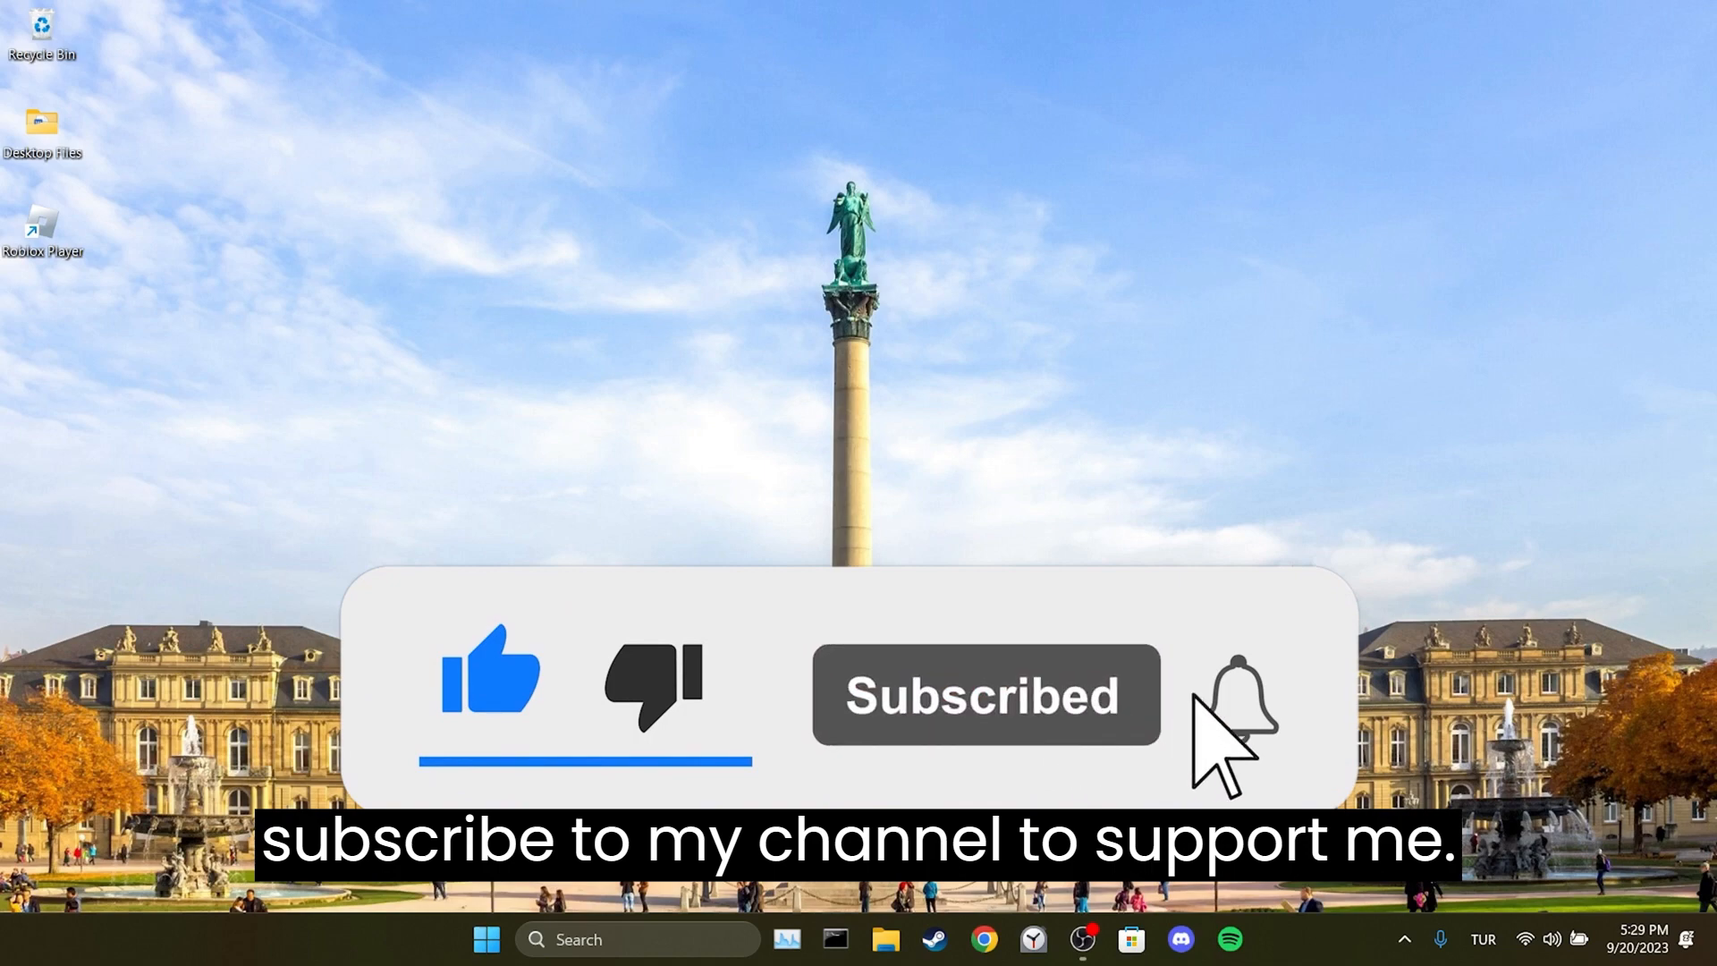
left_click(1238, 698)
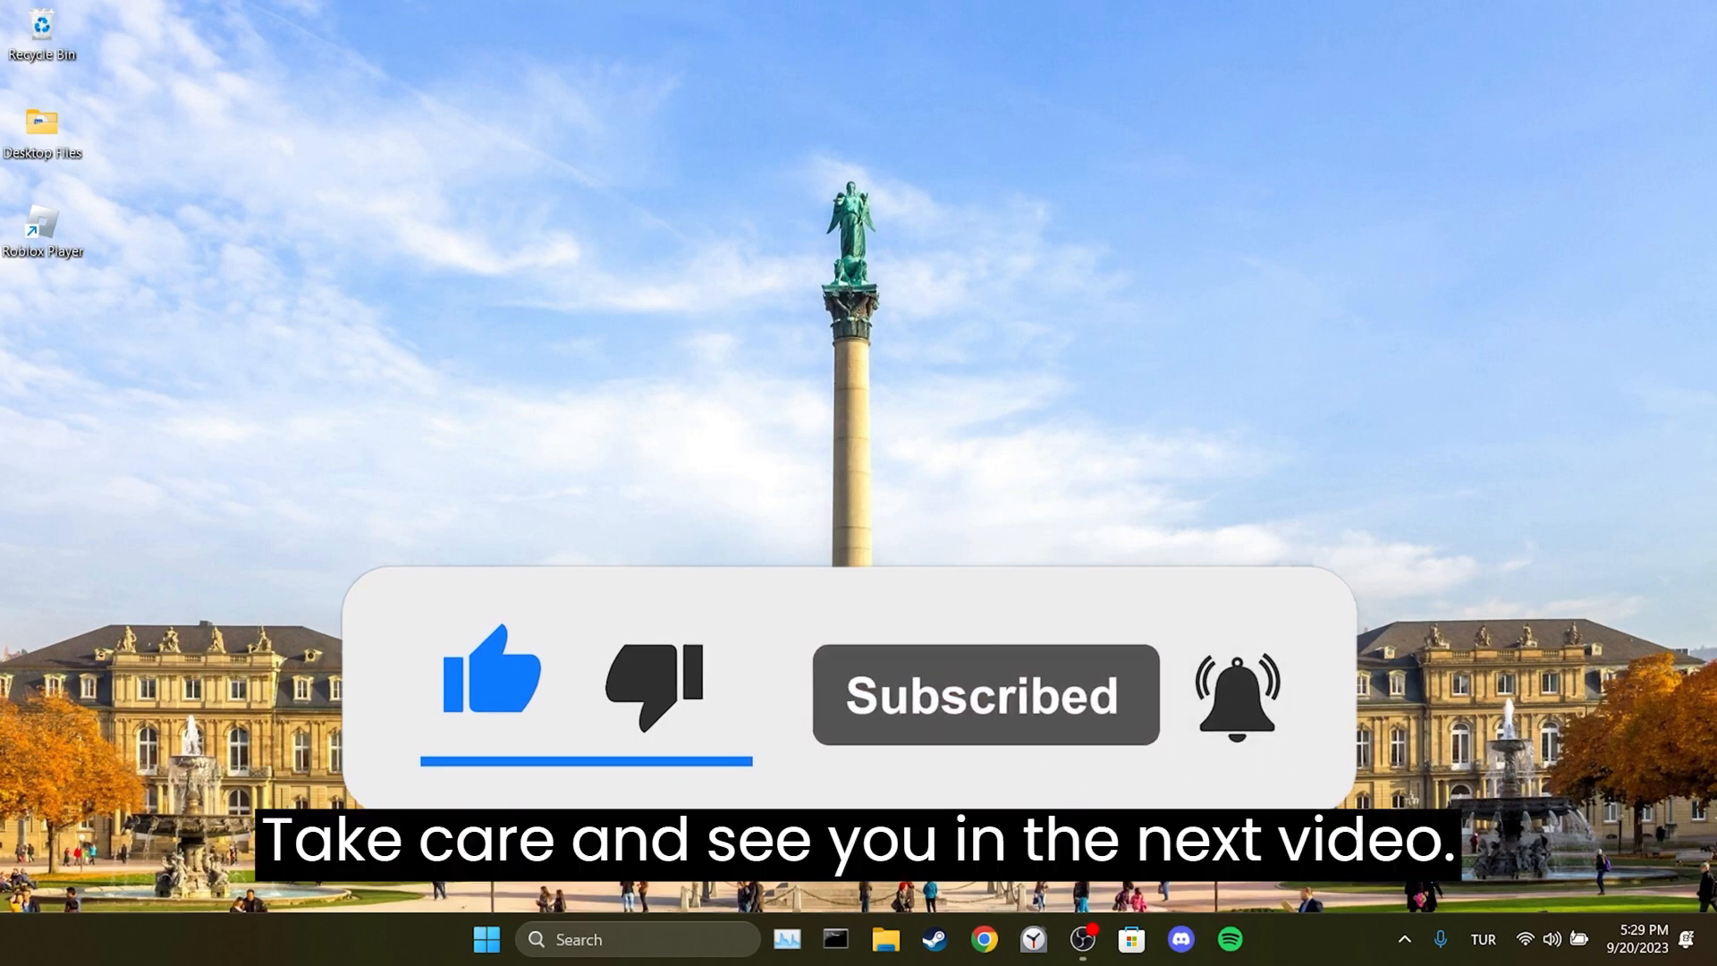